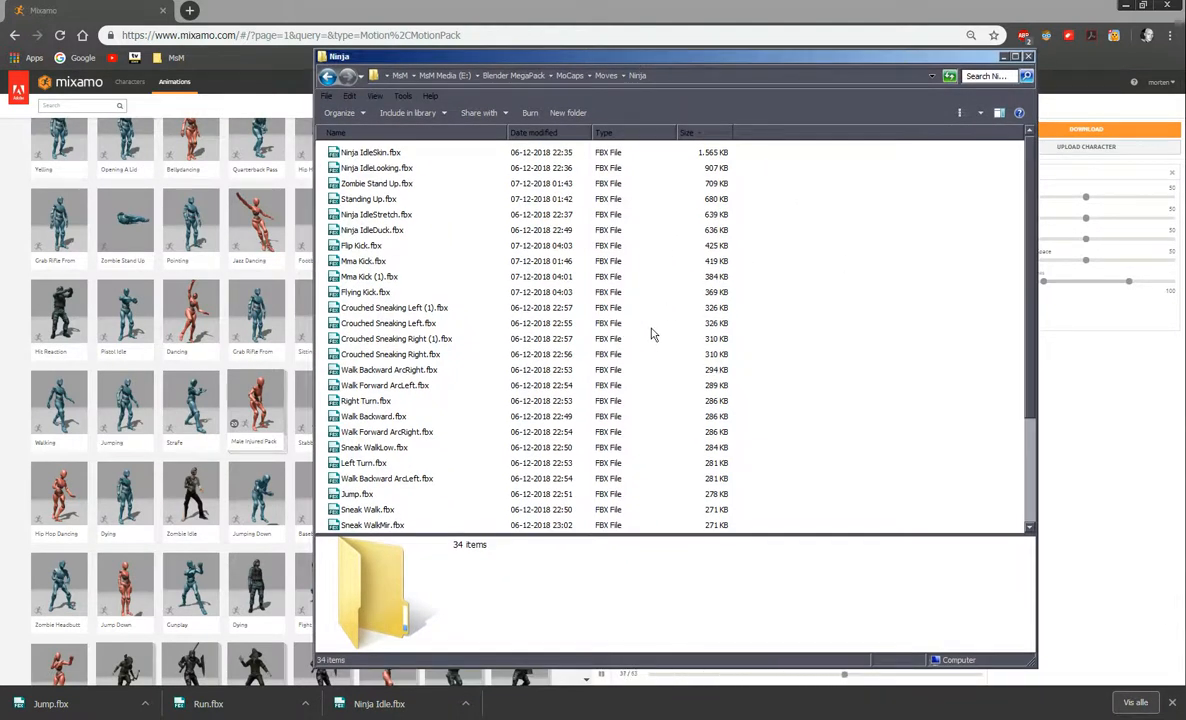
{"action": "mouse_move", "coordinate": [408, 162]}
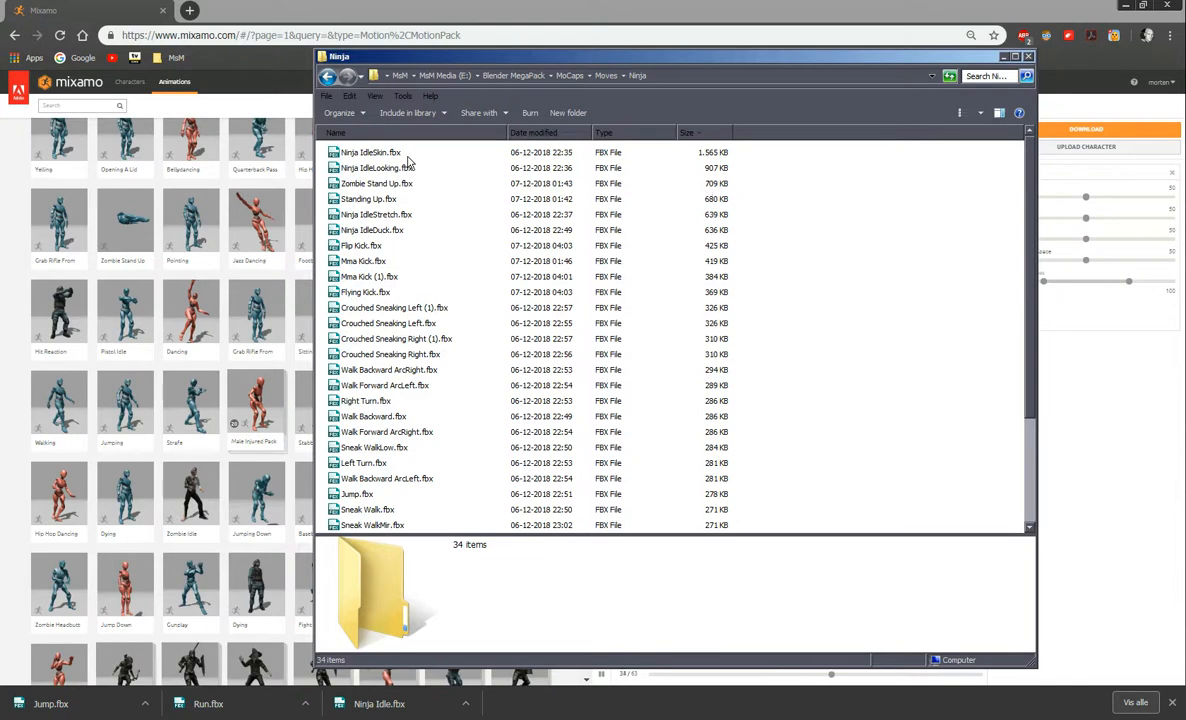
- Select Ninja IdleSkin.fbx among the Ninja motion files in Windows Explorer
{"action": "left_click", "coordinate": [370, 152]}
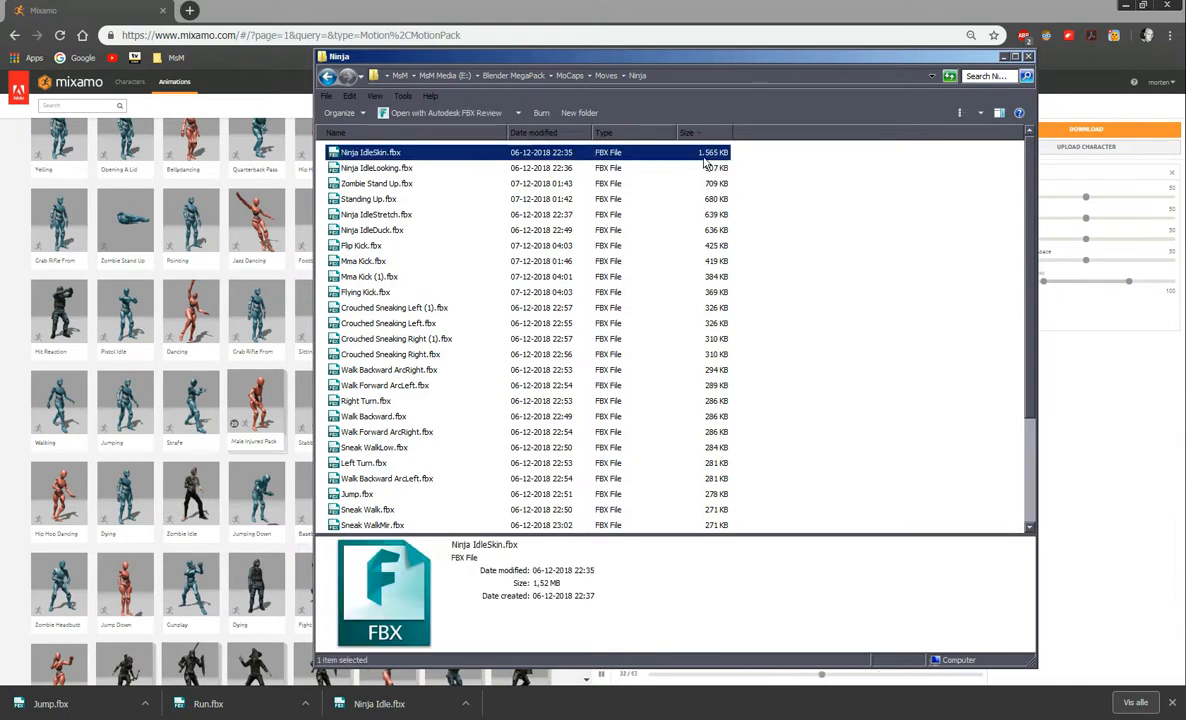
{"action": "scroll", "scroll_direction": "down", "scroll_amount": 3}
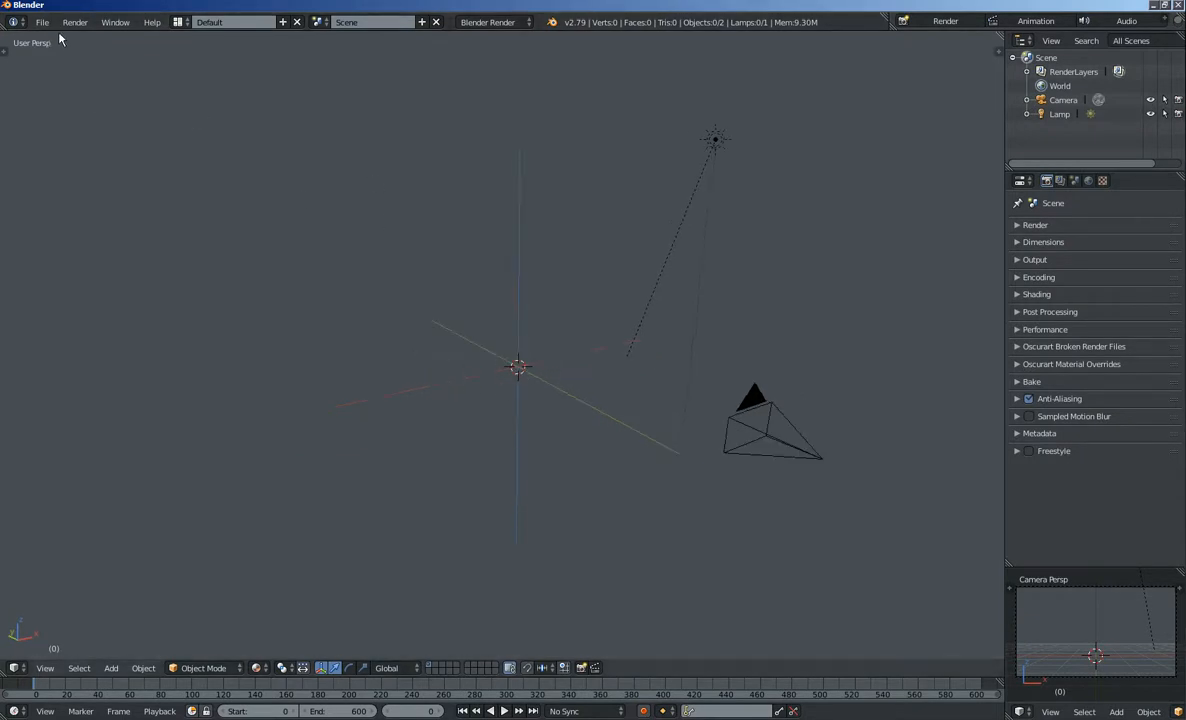
- Import Ninja IdleSkin.fbx from the Ninja folder as an FBX
{"action": "left_click", "coordinate": [43, 22]}
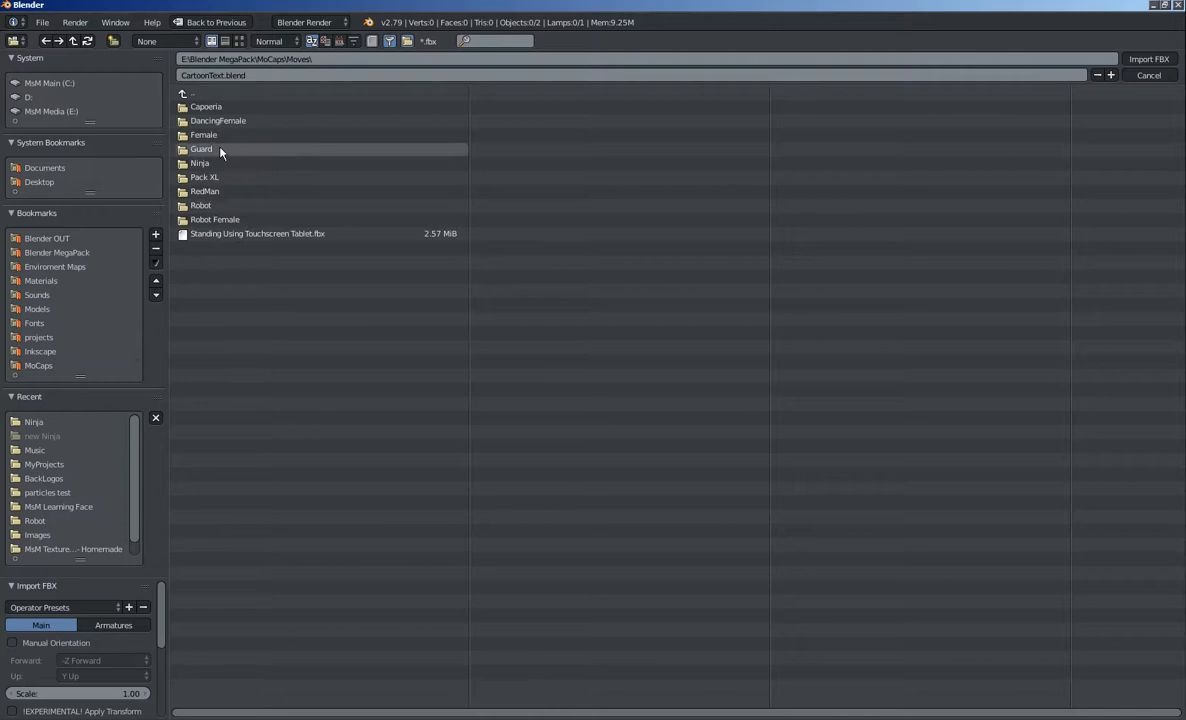
{"action": "double_click", "coordinate": [199, 163]}
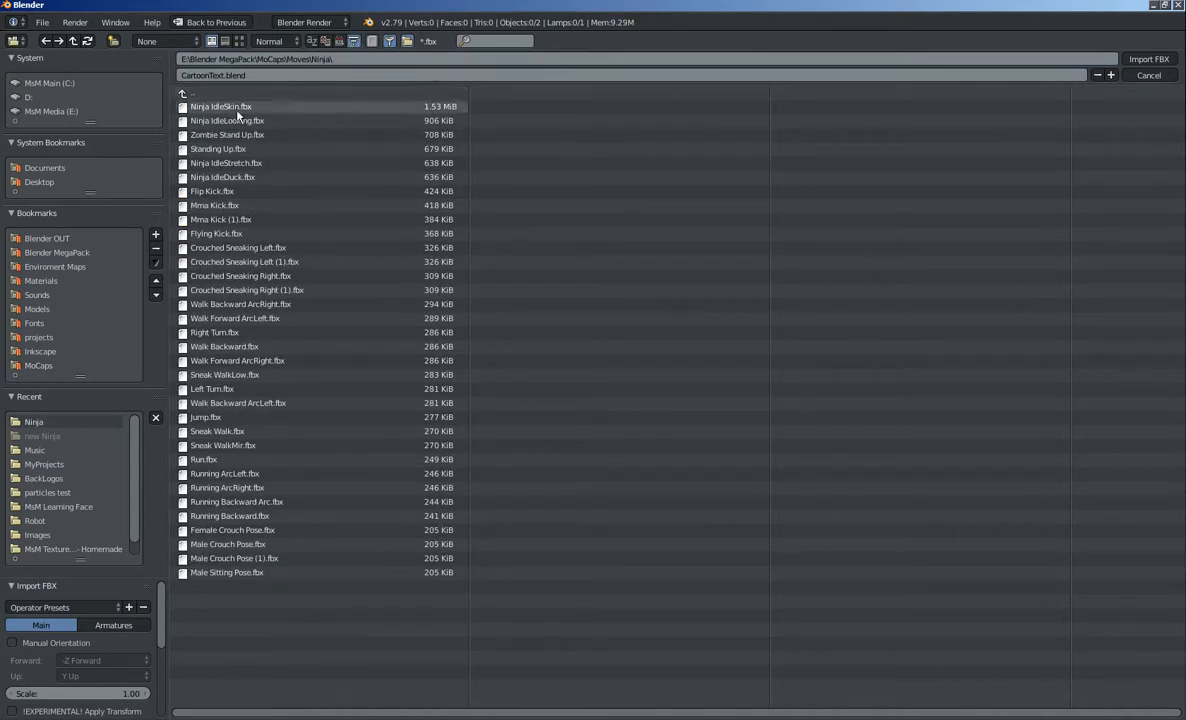
{"action": "left_click", "coordinate": [221, 106]}
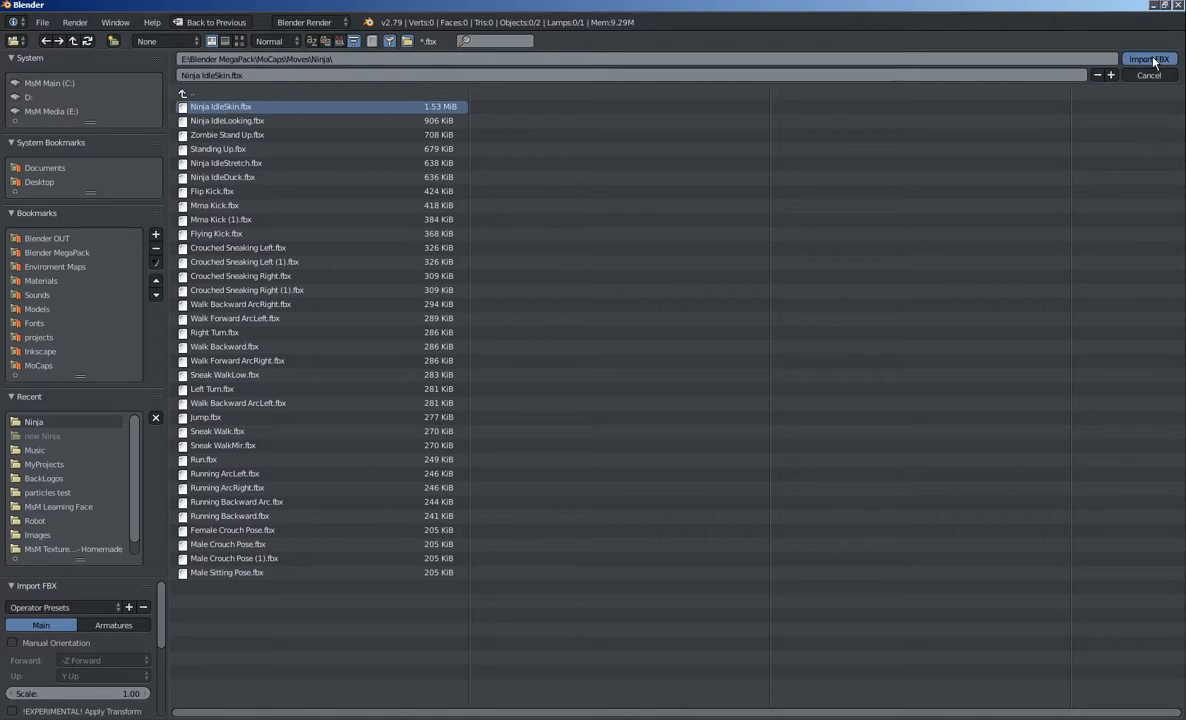
{"action": "left_click", "coordinate": [1148, 58]}
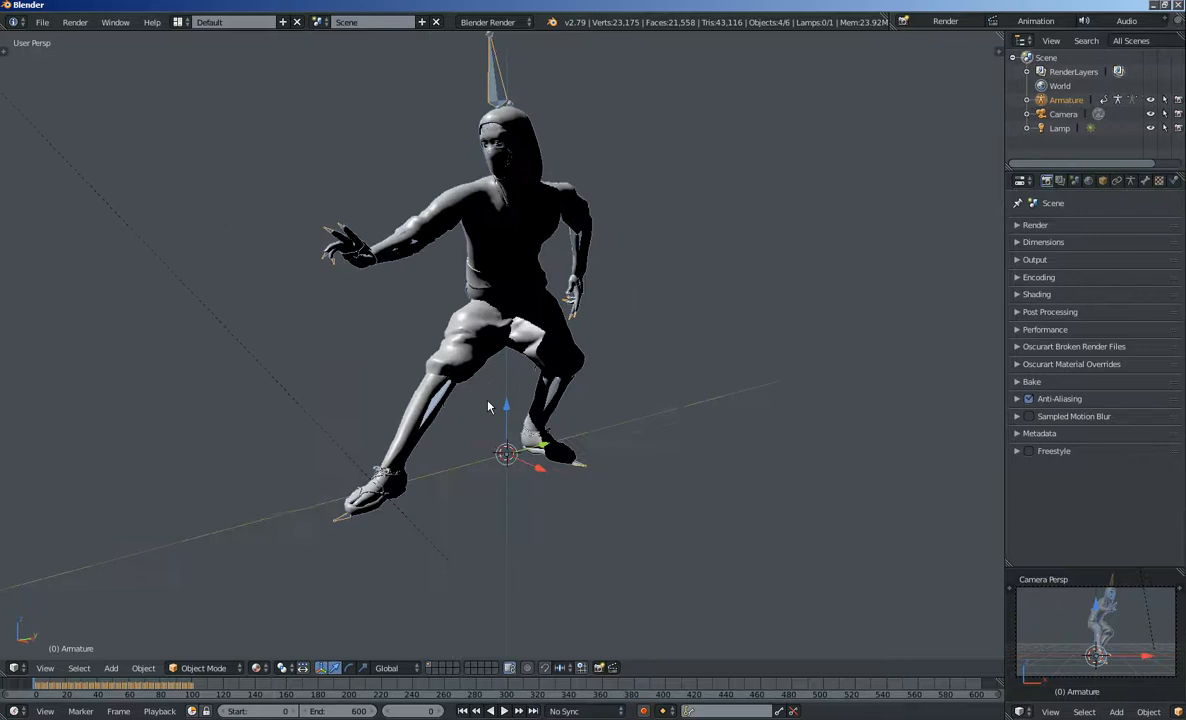
- Play back the ninja's idle animation, spanning roughly frames 0–100
{"action": "left_click", "coordinate": [504, 711]}
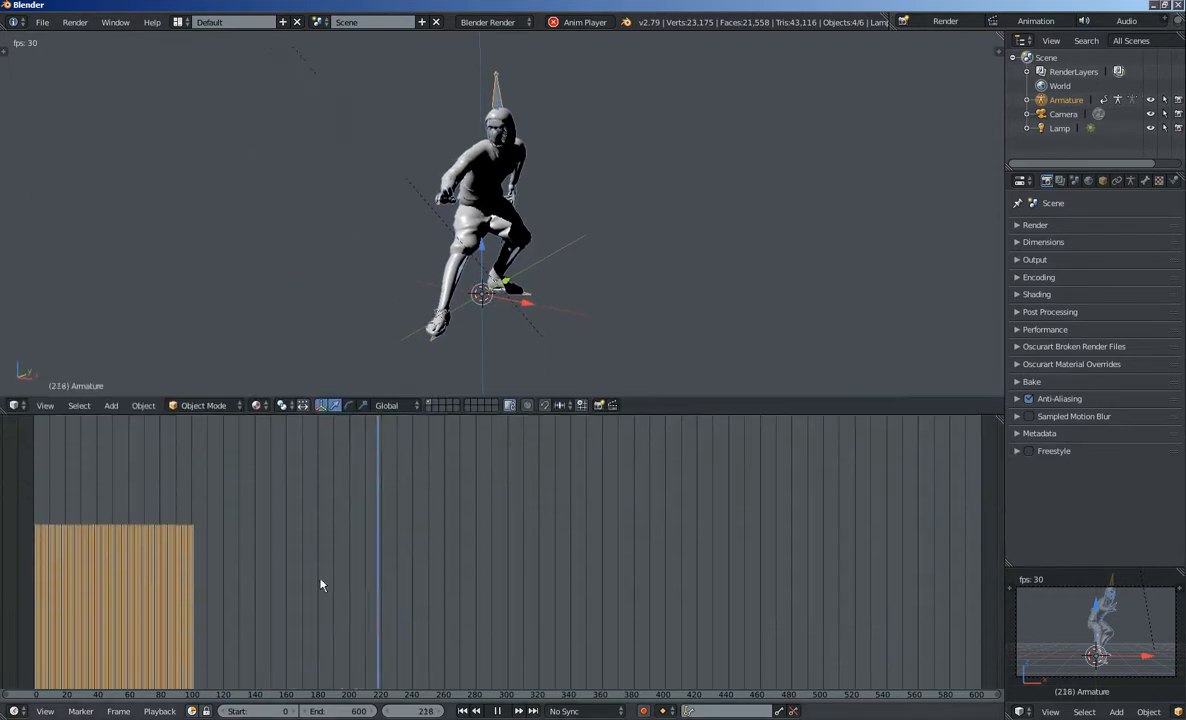
- In the NLA Editor, rename the object Hero and action Idle, then push Idle down
{"action": "left_click", "coordinate": [14, 405]}
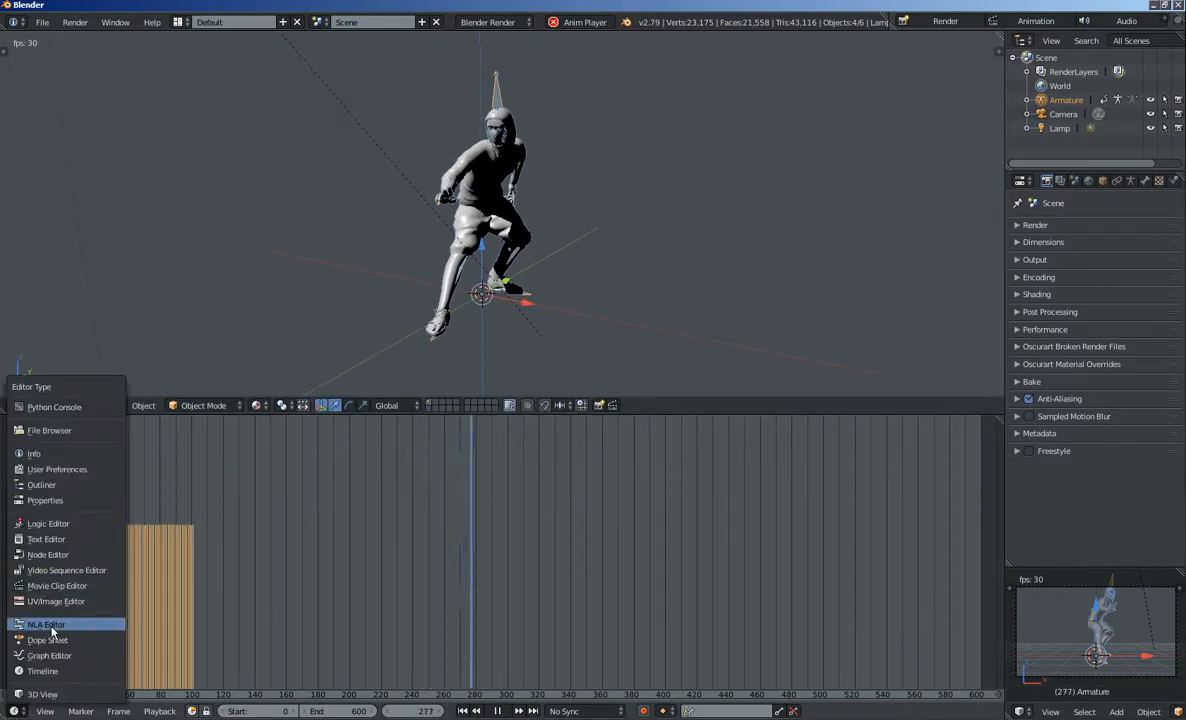
{"action": "left_click", "coordinate": [46, 624]}
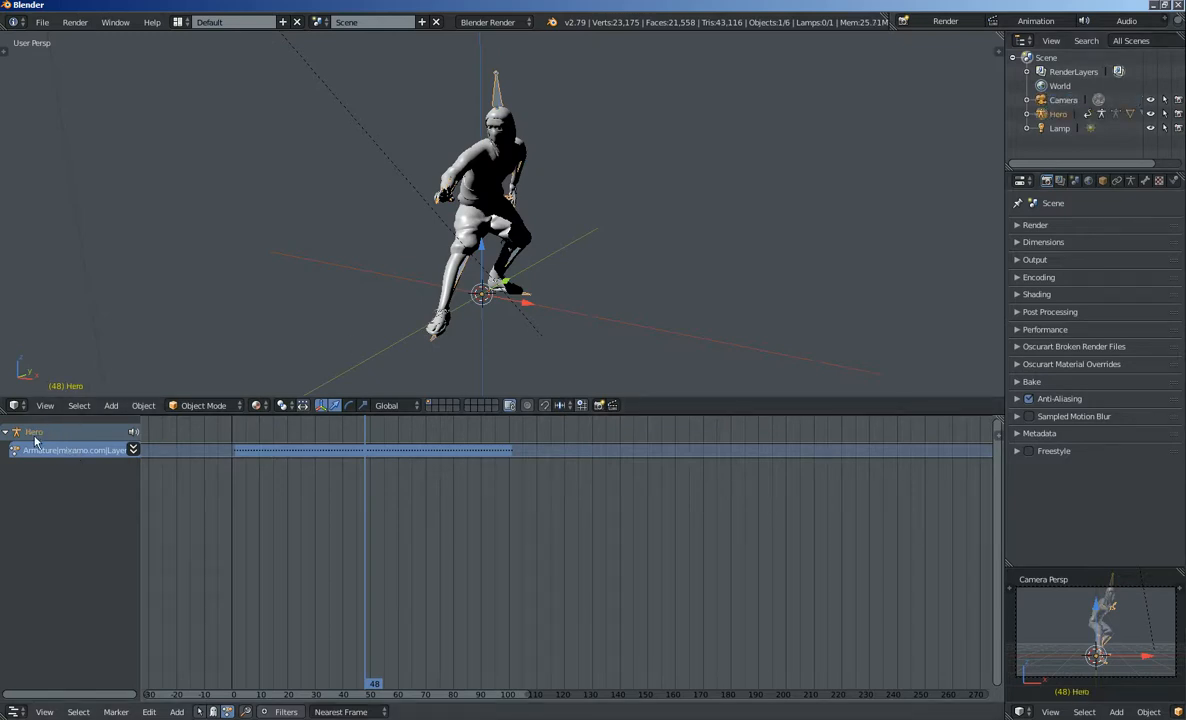
{"action": "double_click", "coordinate": [33, 432]}
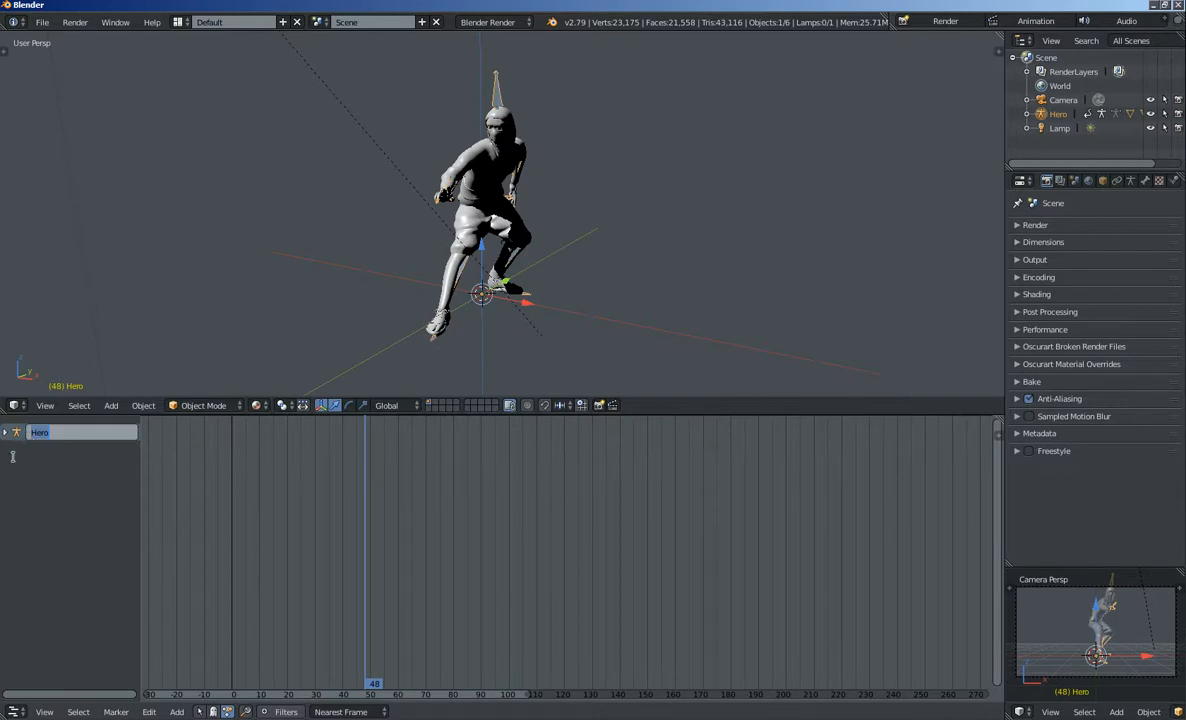
{"action": "left_click", "coordinate": [6, 432]}
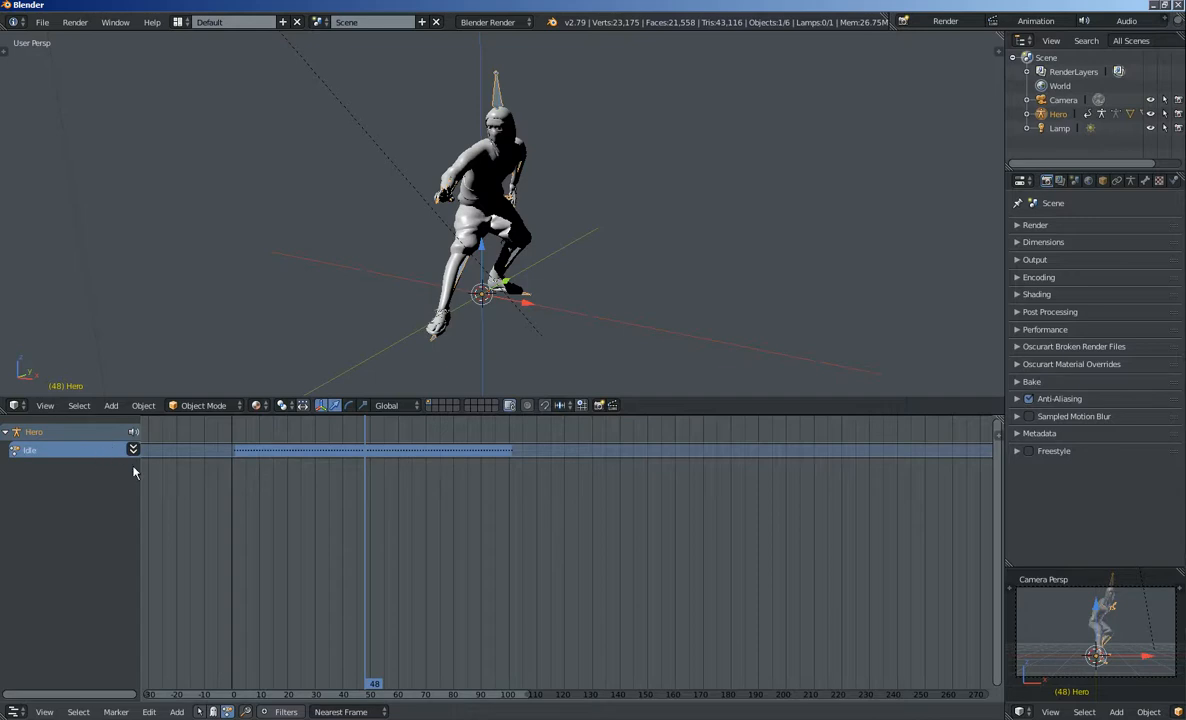
{"action": "left_click", "coordinate": [133, 449]}
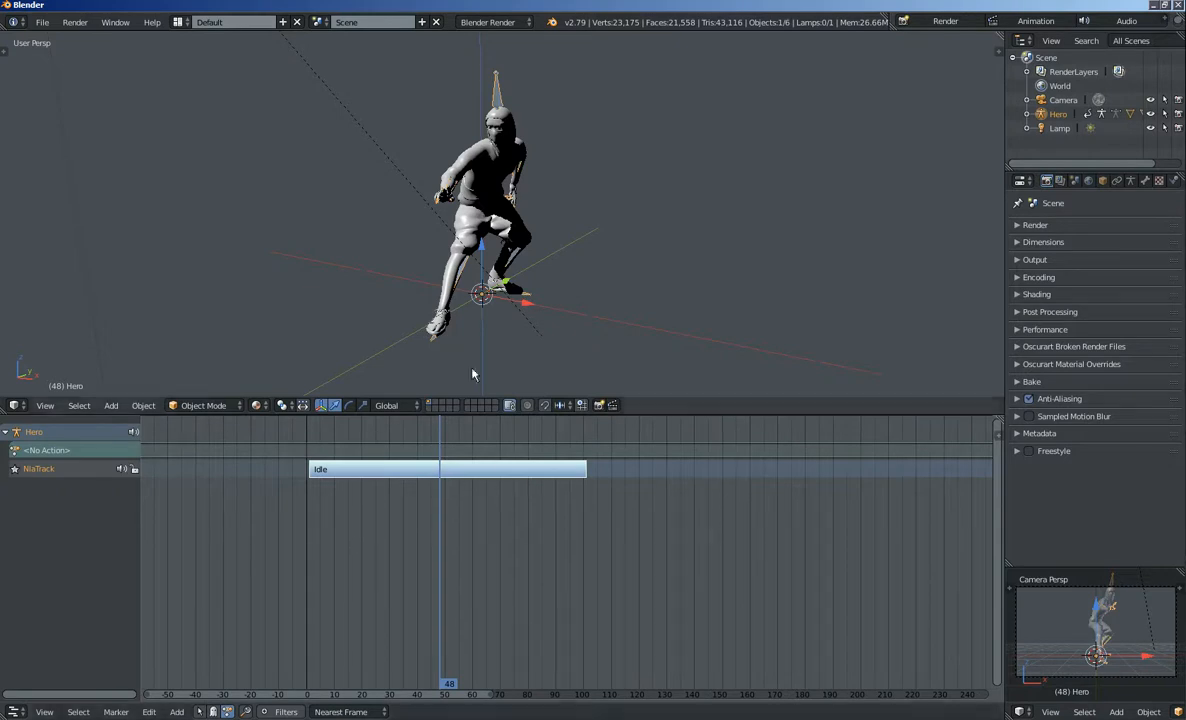
{"action": "left_click", "coordinate": [42, 21]}
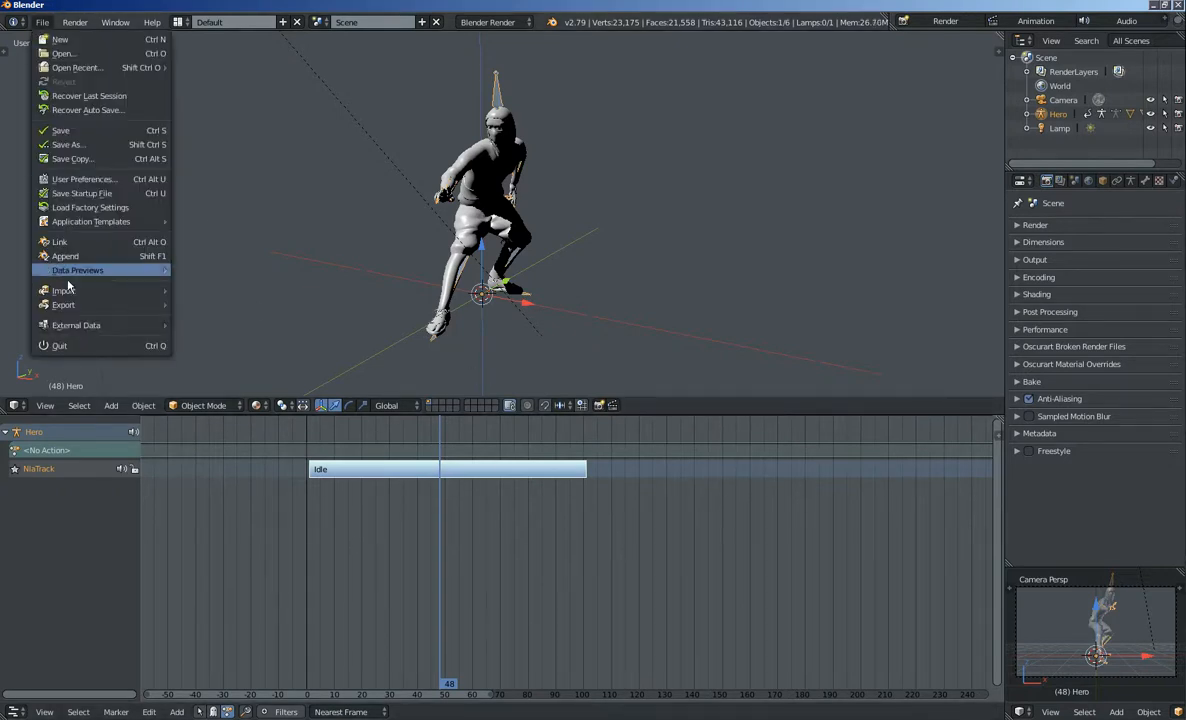
- Import the Run FBX and rename the new armature's action to Run
{"action": "left_click", "coordinate": [63, 290]}
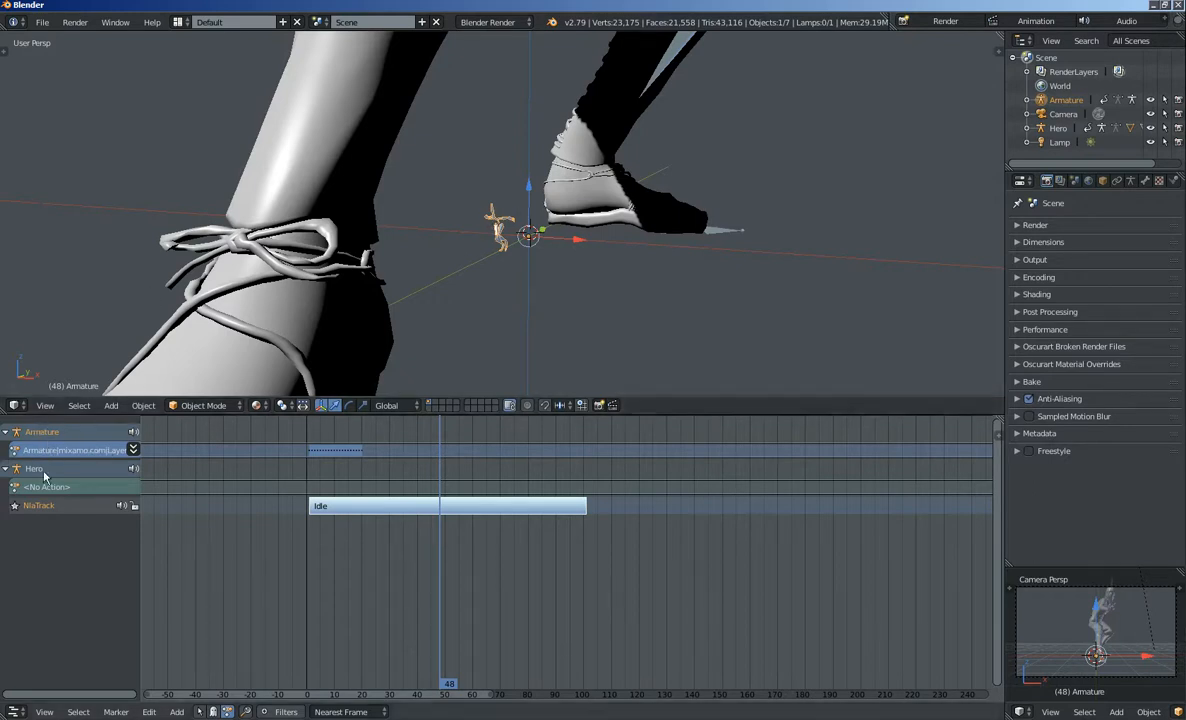
{"action": "double_click", "coordinate": [75, 450]}
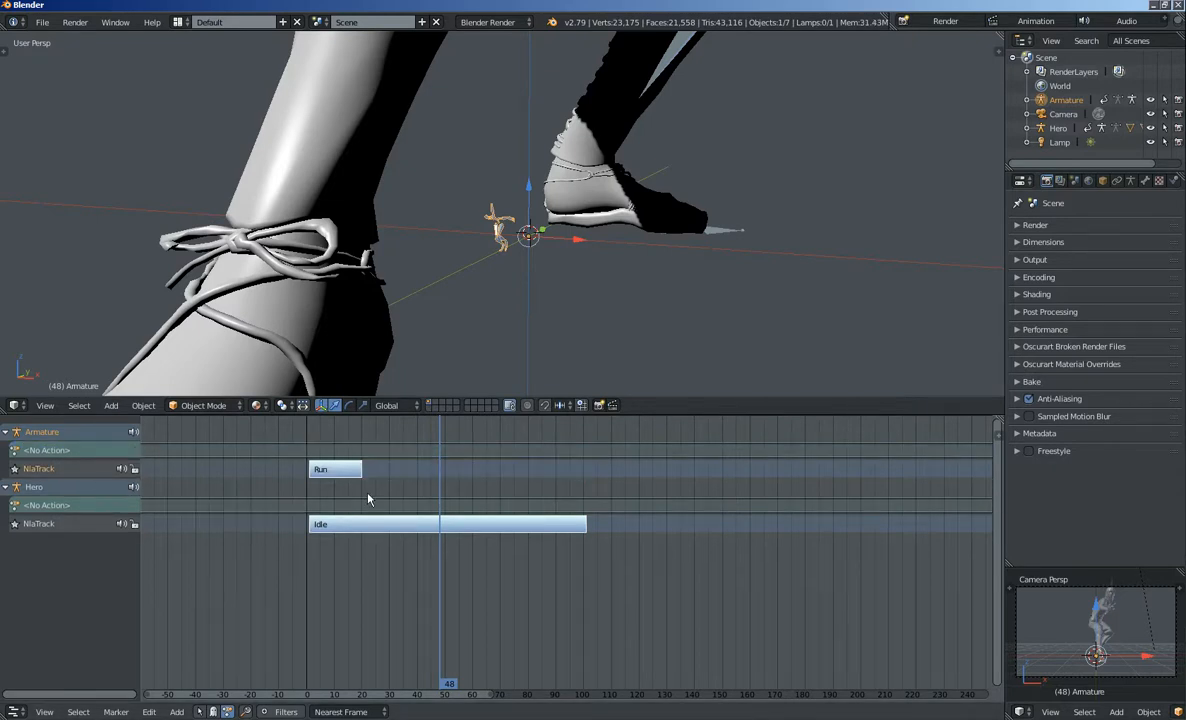
{"action": "mouse_move", "coordinate": [308, 488]}
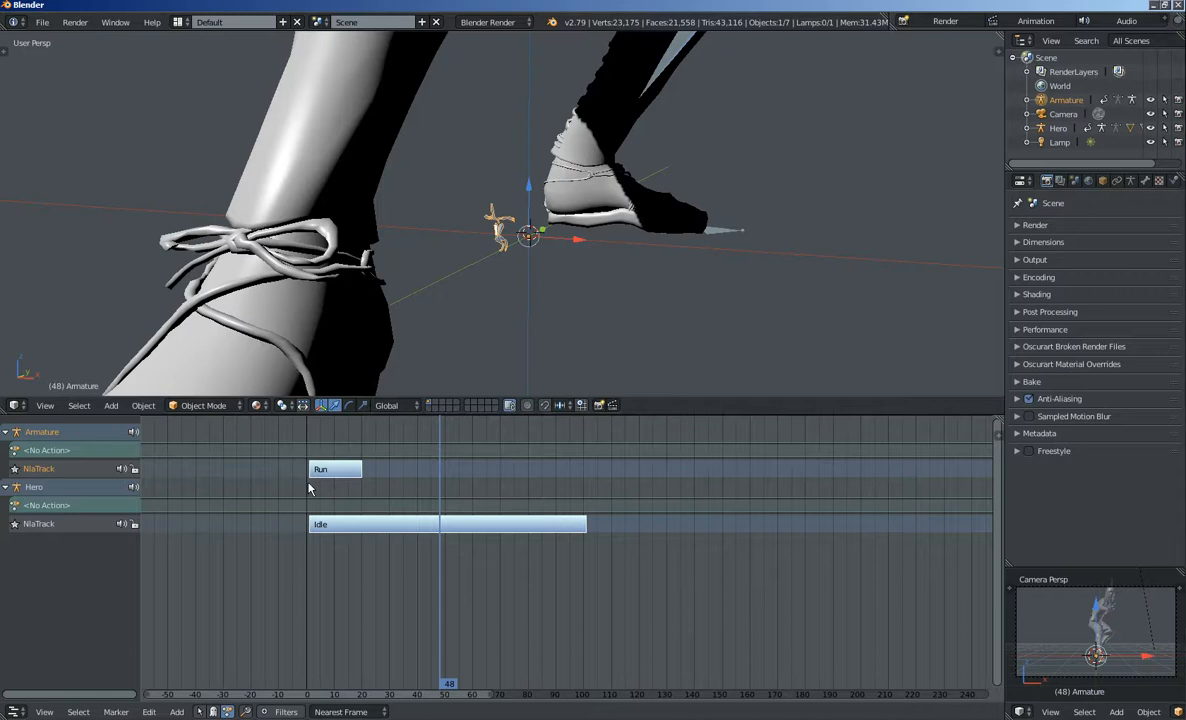
{"action": "mouse_move", "coordinate": [500, 240]}
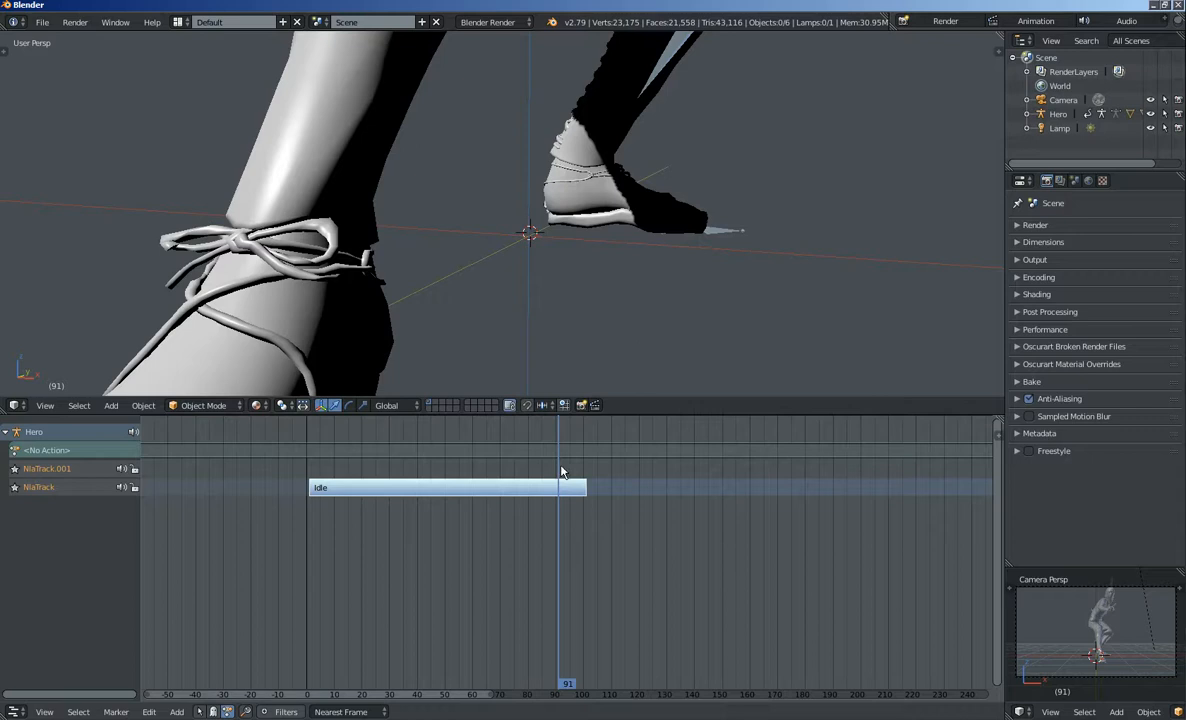
{"action": "mouse_move", "coordinate": [561, 477]}
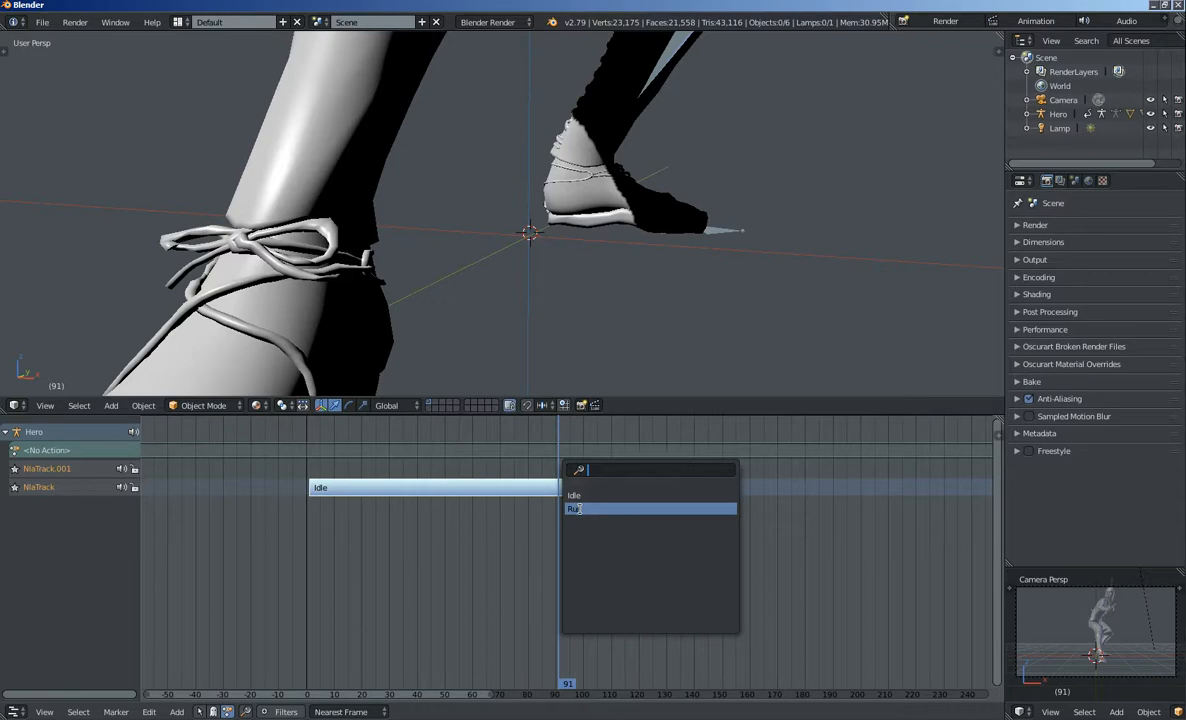
- Add the Run strip to a new Hero track at frame 92 with Repeat 5
{"action": "left_click", "coordinate": [573, 508]}
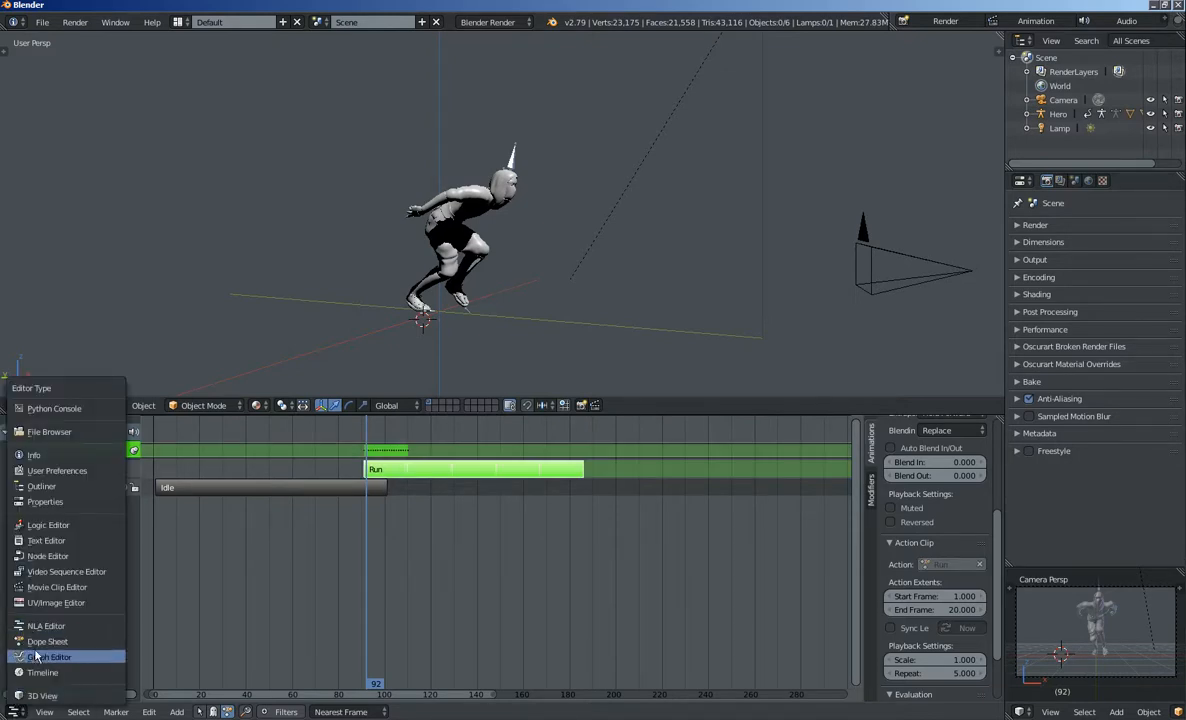
- Show Hero's Run curves in the Graph Editor and begin filtering channels by bone name
{"action": "left_click", "coordinate": [50, 657]}
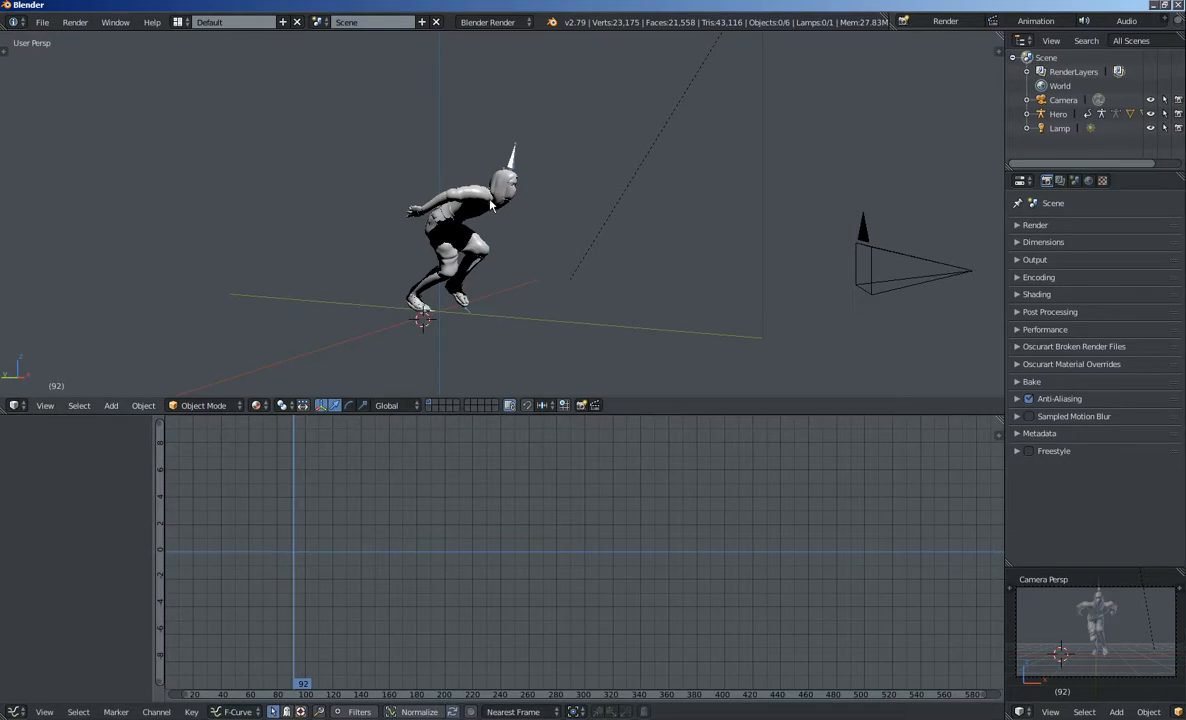
{"action": "left_click", "coordinate": [460, 200]}
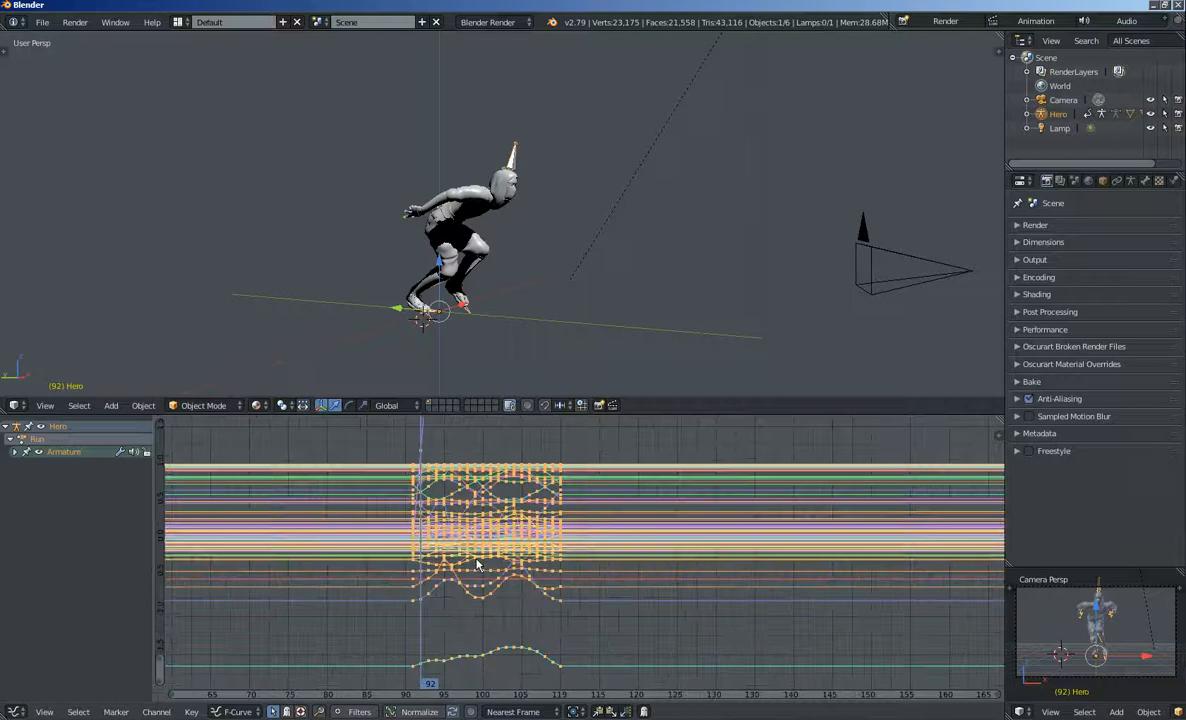
{"action": "left_click", "coordinate": [16, 451]}
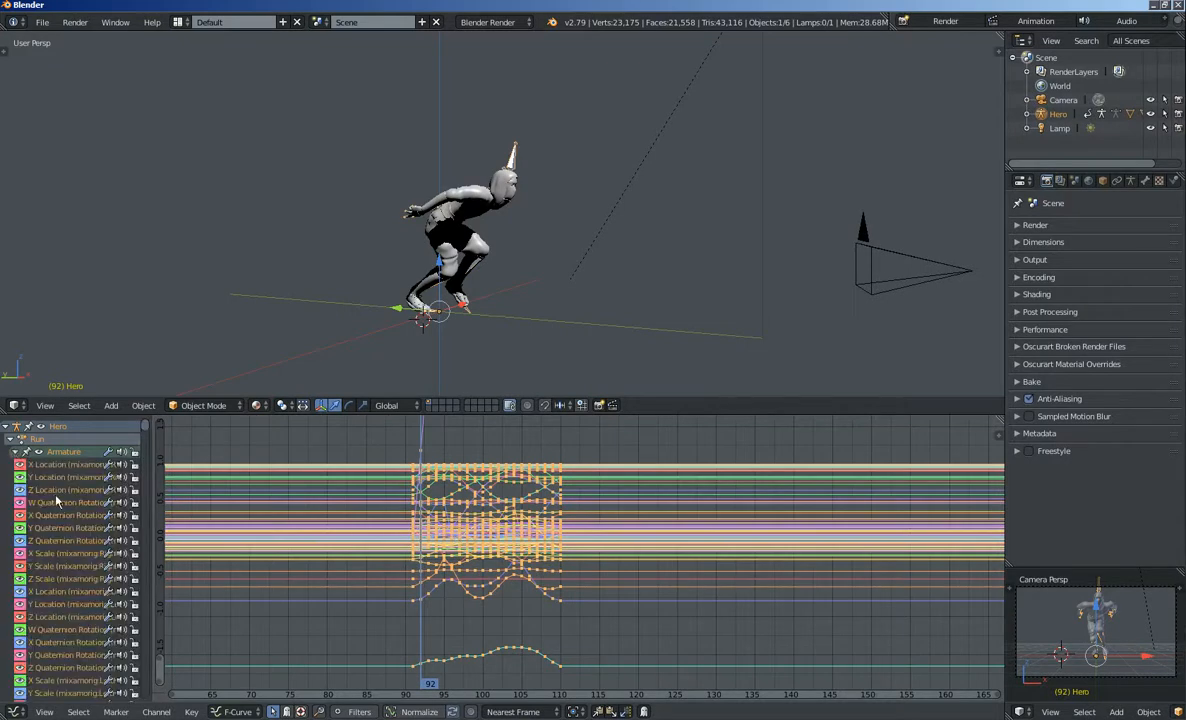
{"action": "scroll", "scroll_direction": "down", "scroll_amount": 3}
{"action": "type", "text": "hi"}
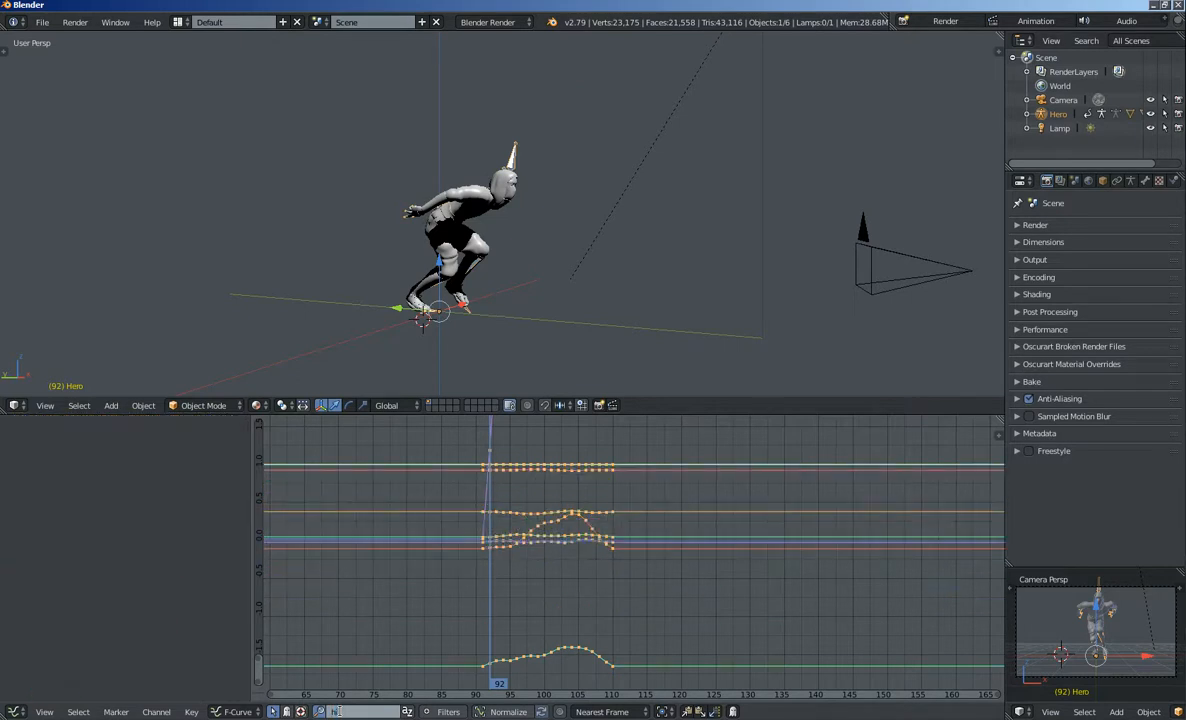
- Filter to 'hips', mute the Hips Y Location curve, and scrub to check
{"action": "left_click", "coordinate": [9, 426]}
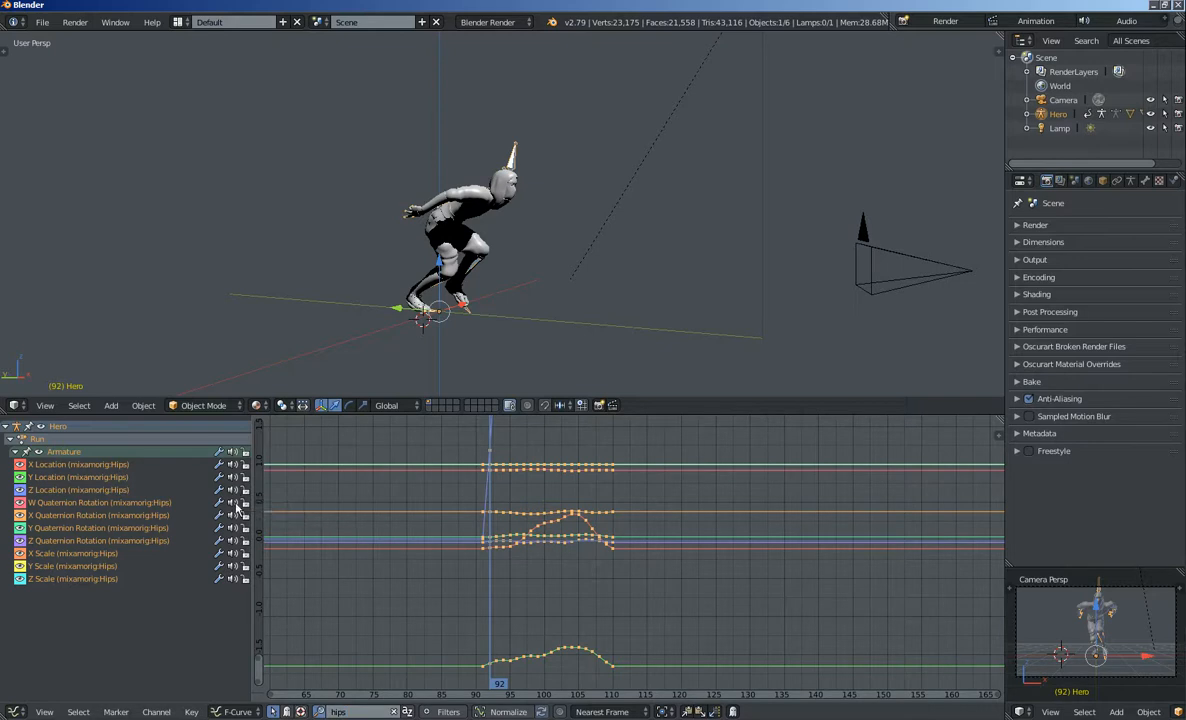
{"action": "mouse_move", "coordinate": [462, 602]}
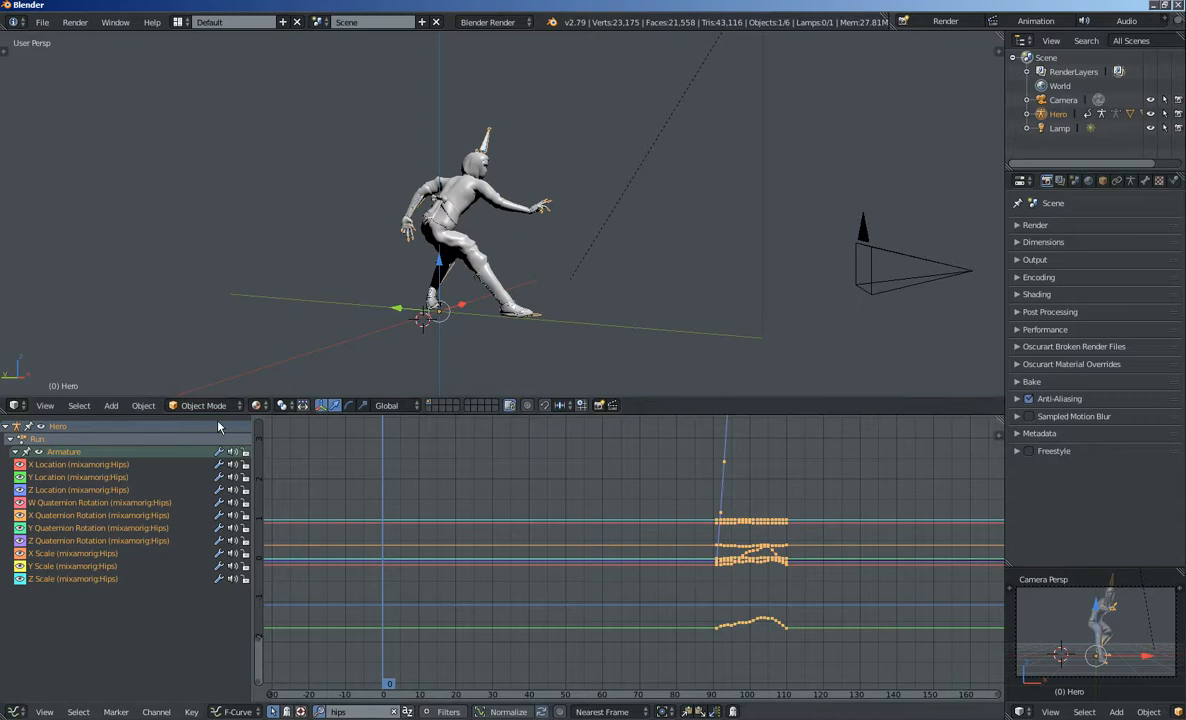
{"action": "mouse_move", "coordinate": [233, 500]}
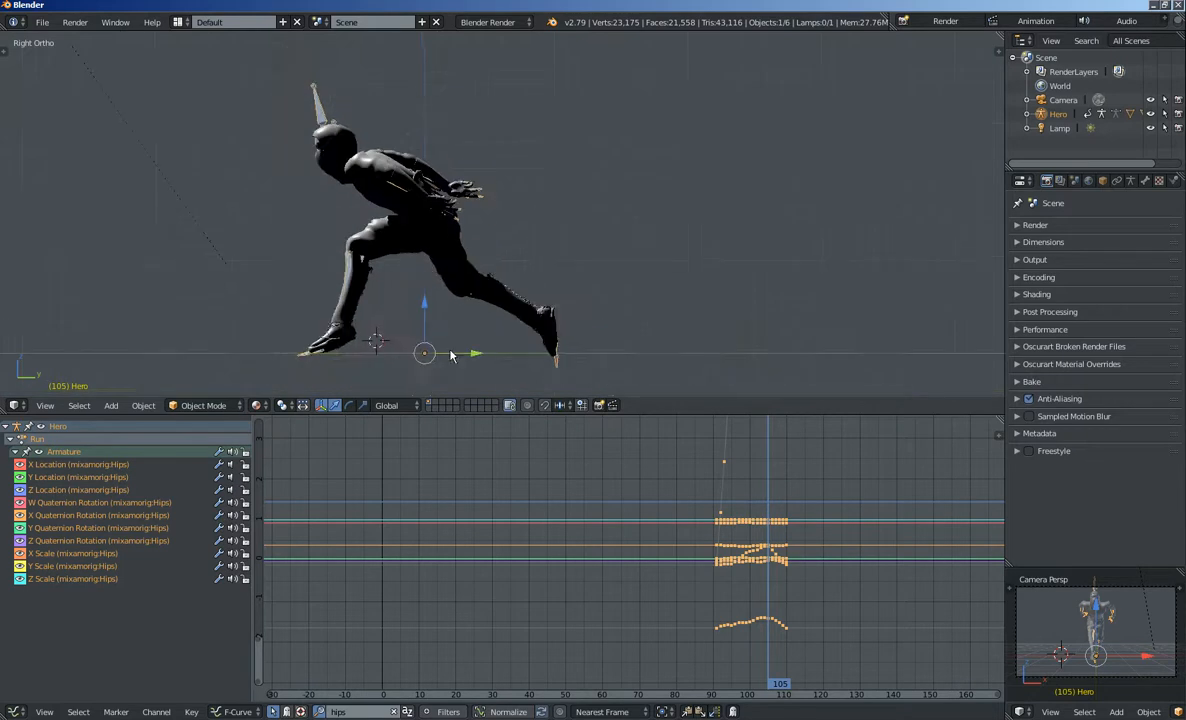
{"action": "left_click", "coordinate": [720, 520]}
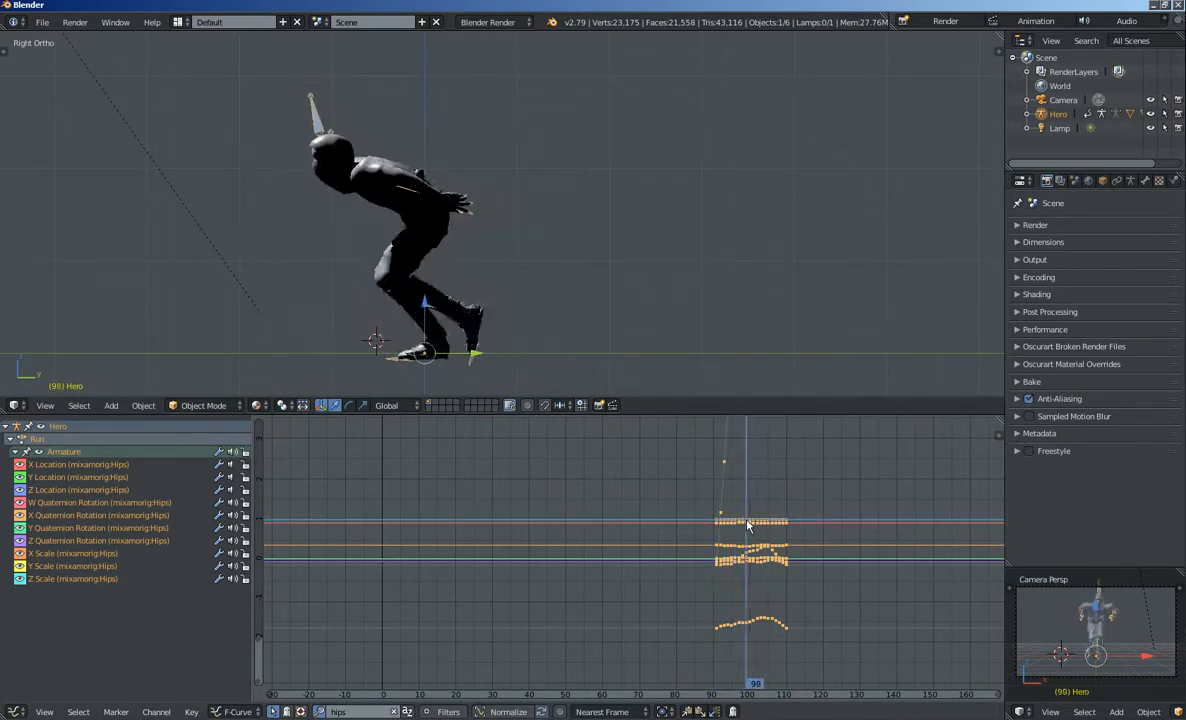
{"action": "left_click", "coordinate": [772, 683]}
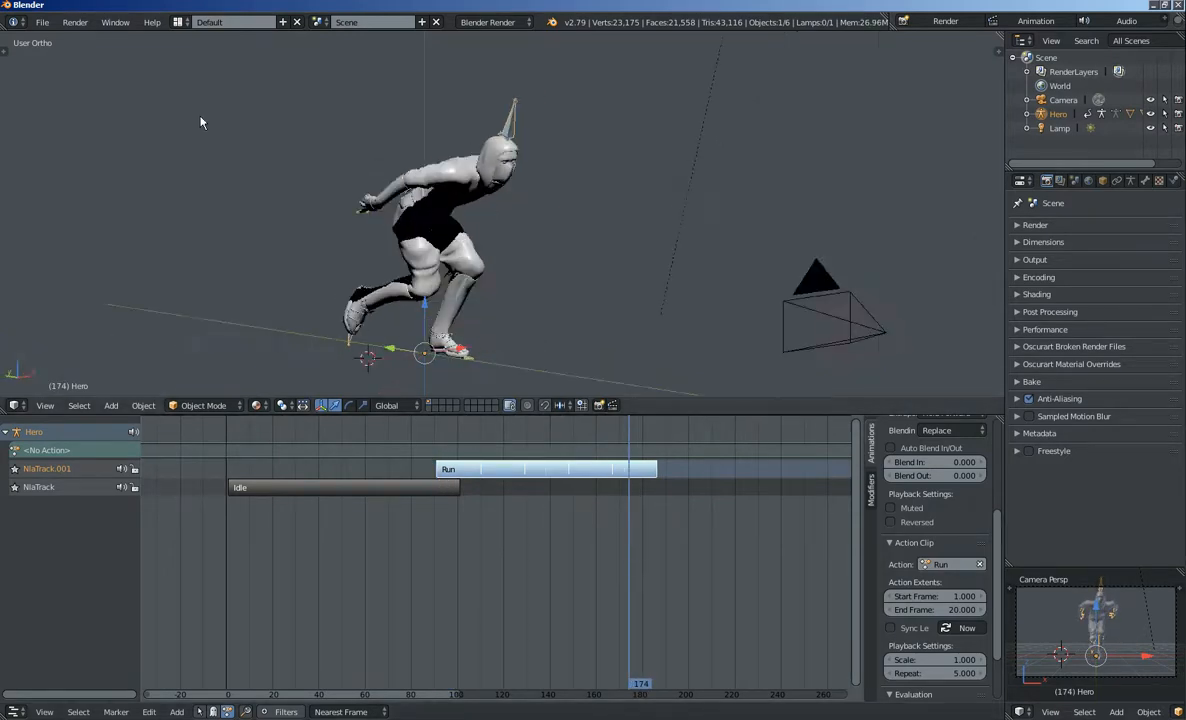
- Open the FBX import browser on the MoCaps/Moves/Ninja folder
{"action": "left_click", "coordinate": [42, 21]}
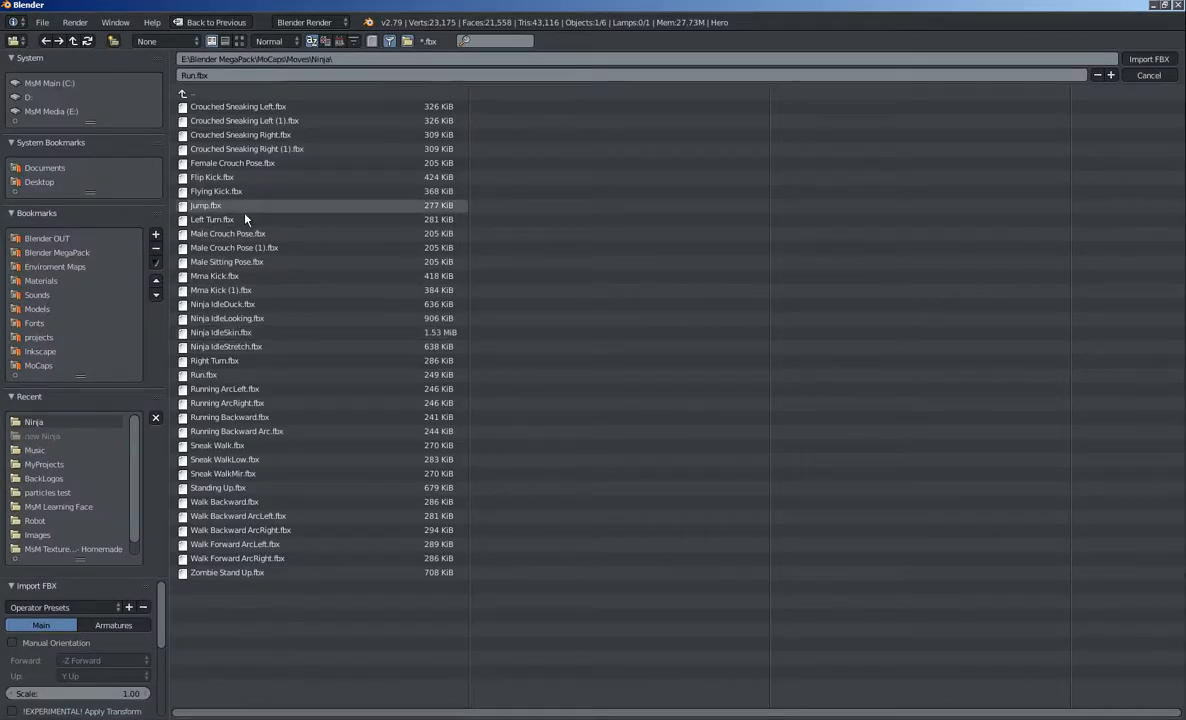
- Import Sneak Walk.fbx from the Ninja folder
{"action": "left_click", "coordinate": [217, 445]}
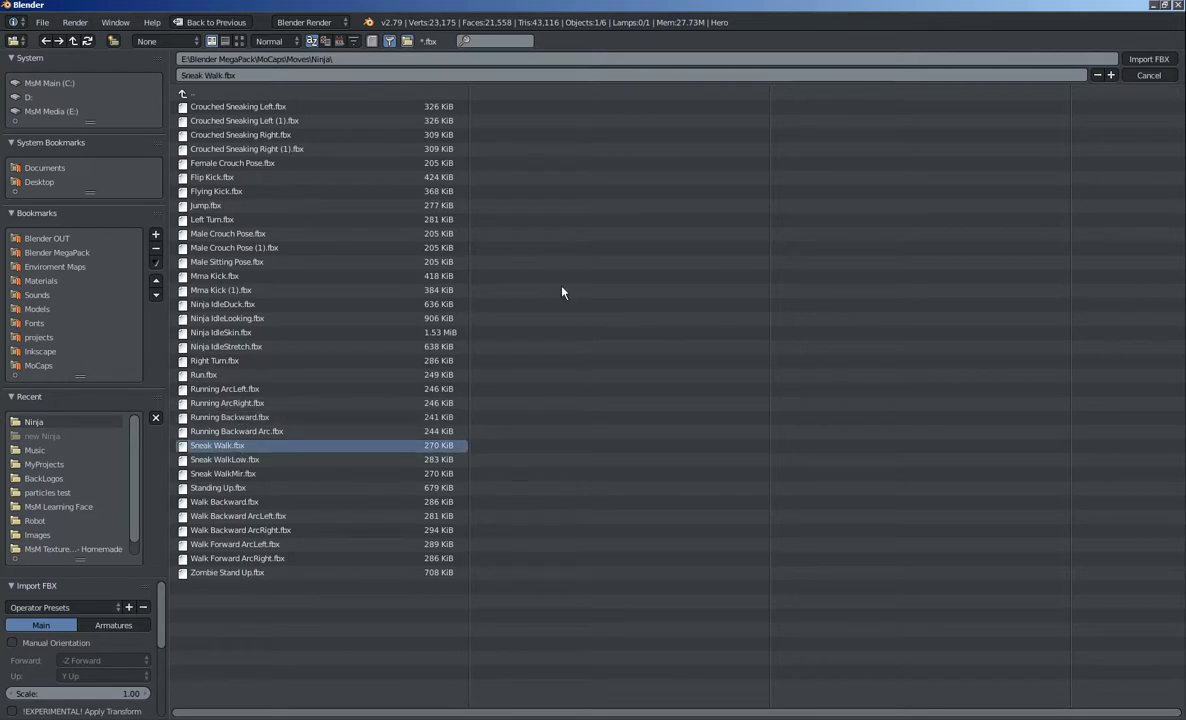
{"action": "left_click", "coordinate": [1148, 58]}
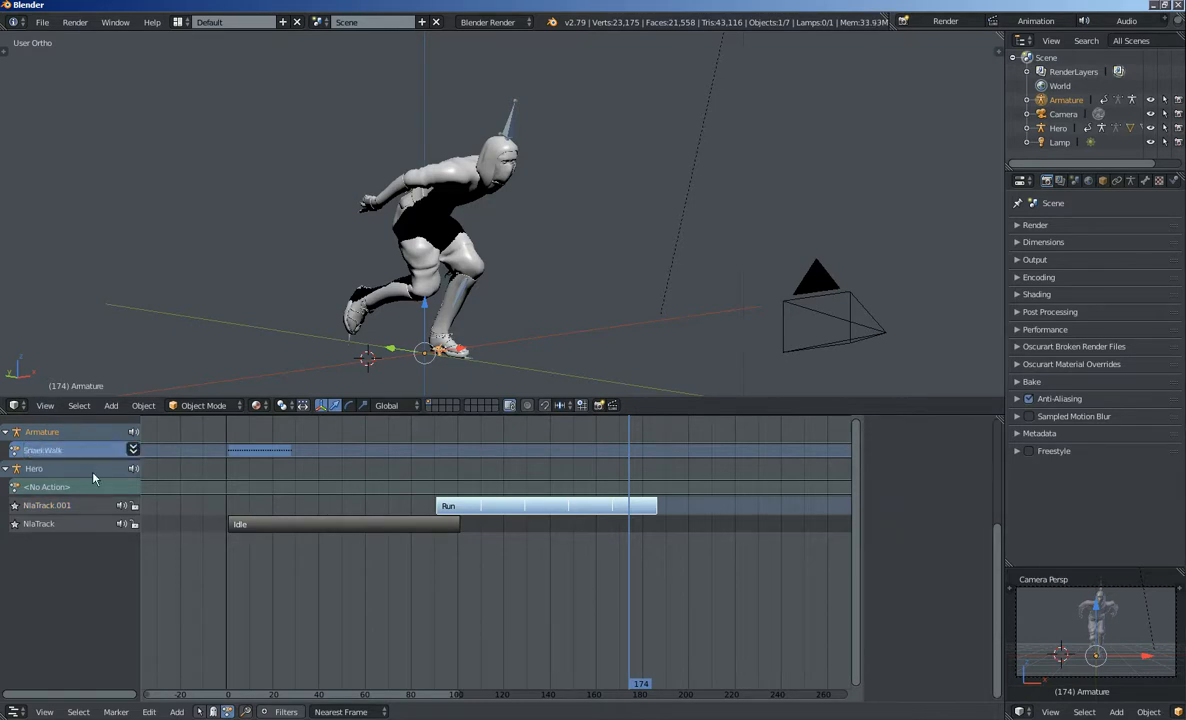
- Select the imported Sneak Walk armature so it can be deleted
{"action": "left_click", "coordinate": [135, 449]}
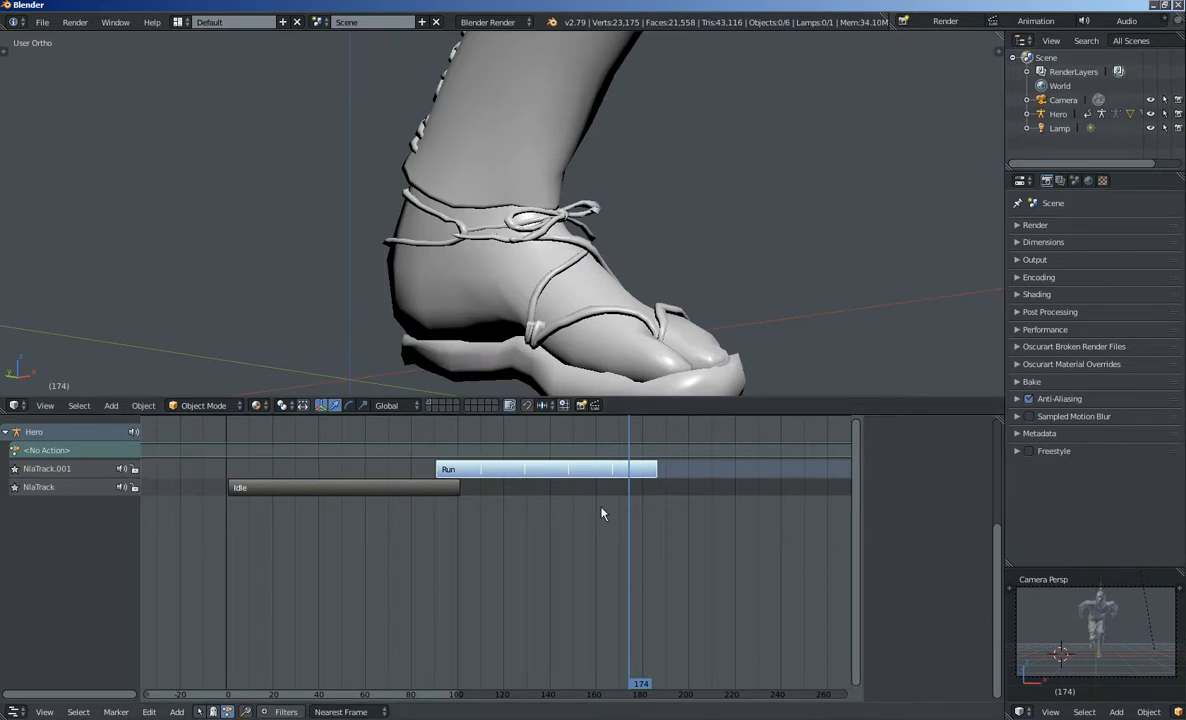
{"action": "mouse_move", "coordinate": [30, 485]}
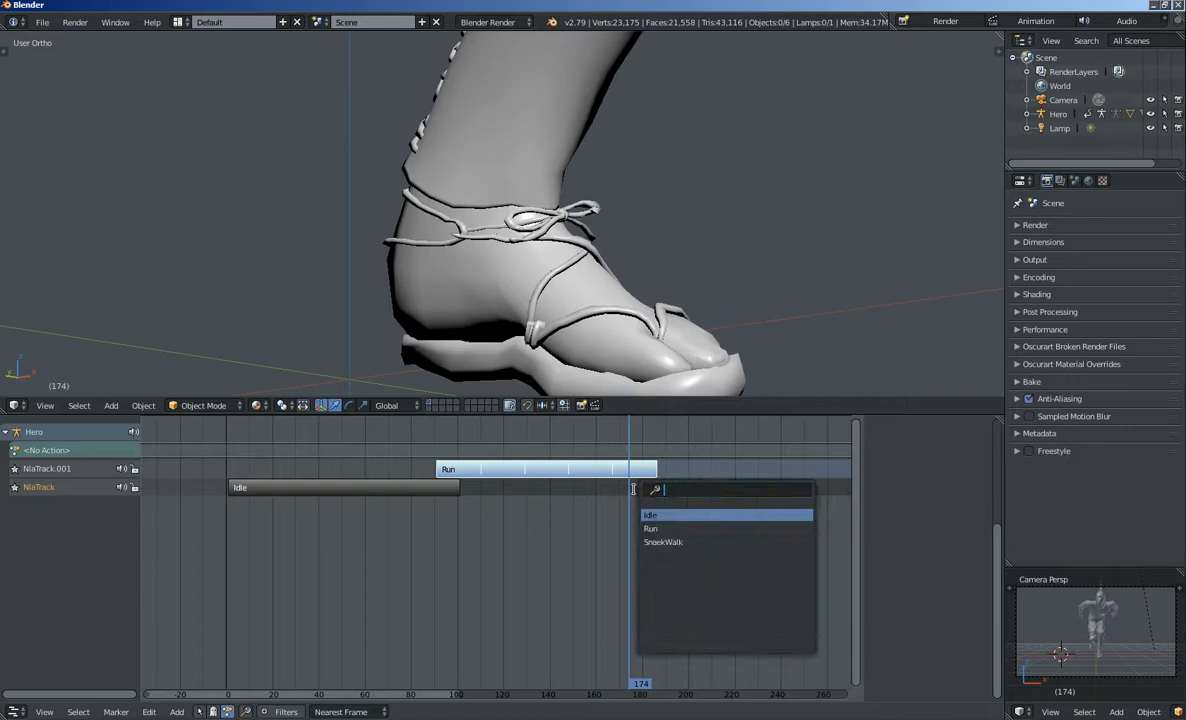
{"action": "left_click", "coordinate": [663, 542]}
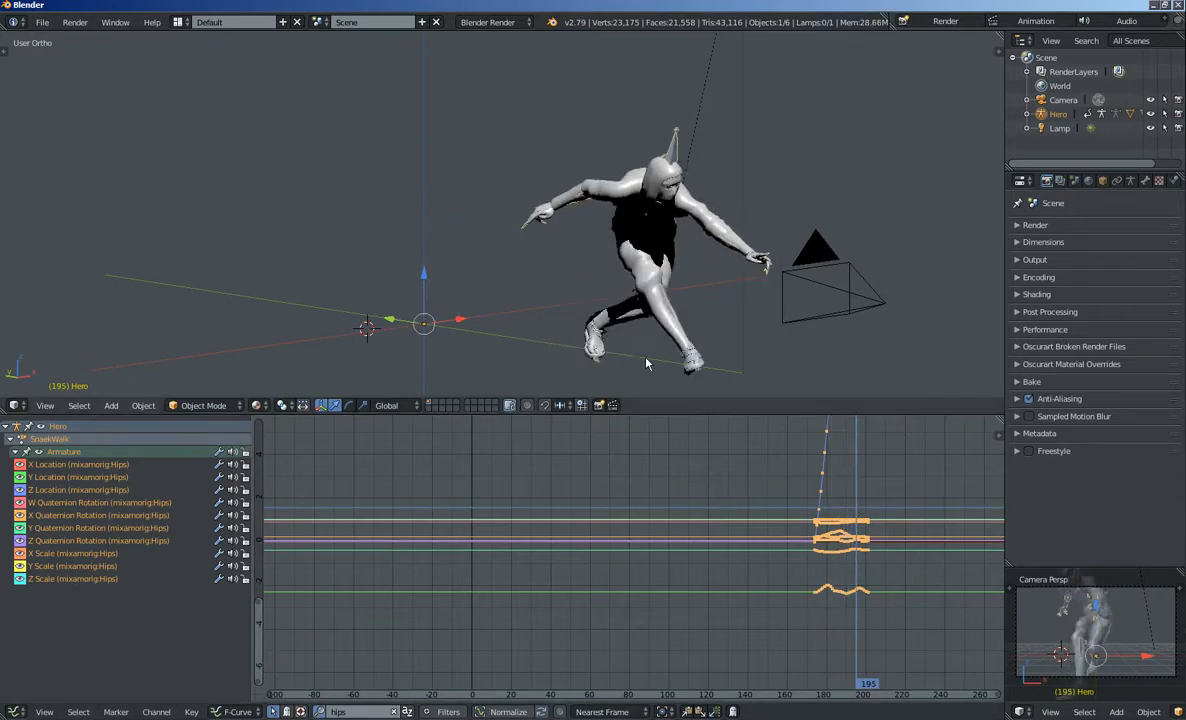
- Return to the NLA editor with SneakWalk on Hero's bottom track after Run
{"action": "left_click", "coordinate": [817, 470]}
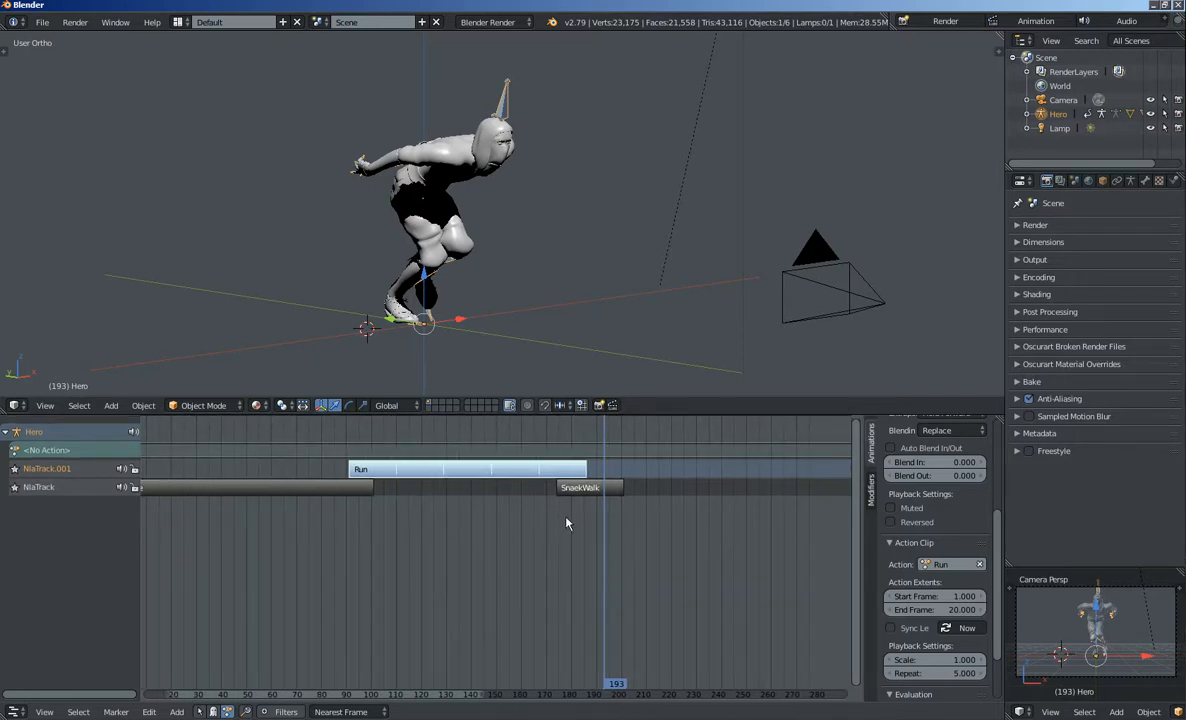
- Add an empty NLA track above Run and select the Run strip to inspect it
{"action": "left_click", "coordinate": [47, 468]}
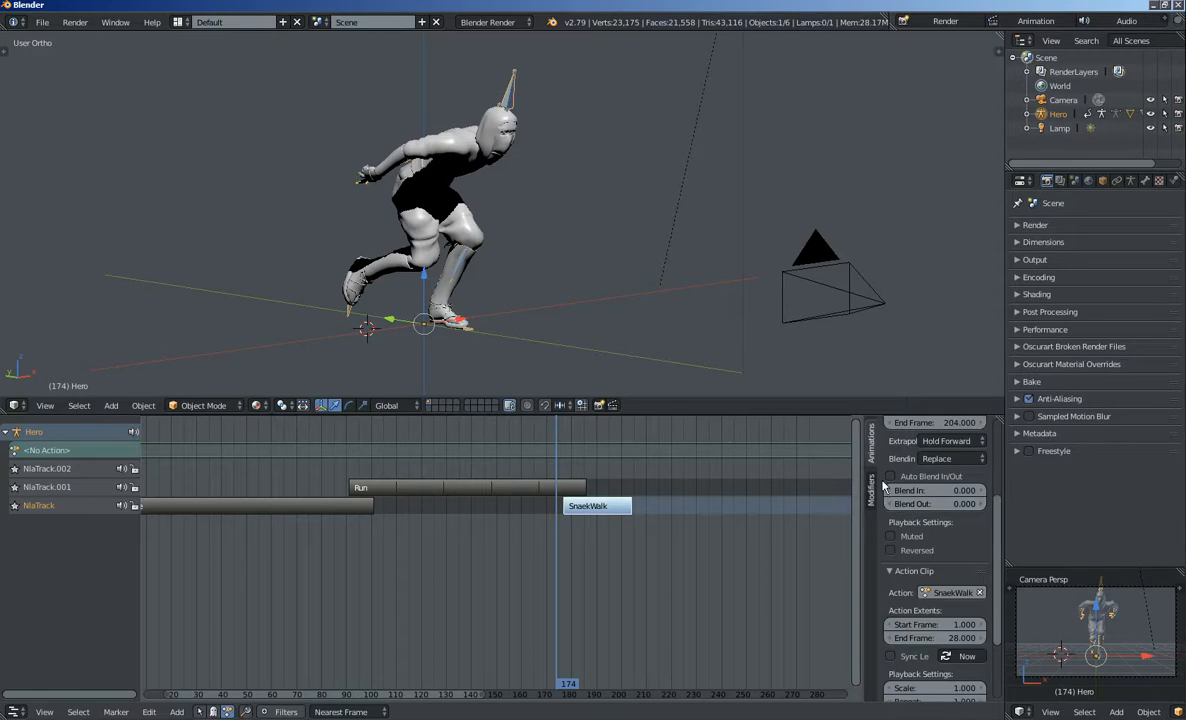
{"action": "left_click", "coordinate": [467, 487]}
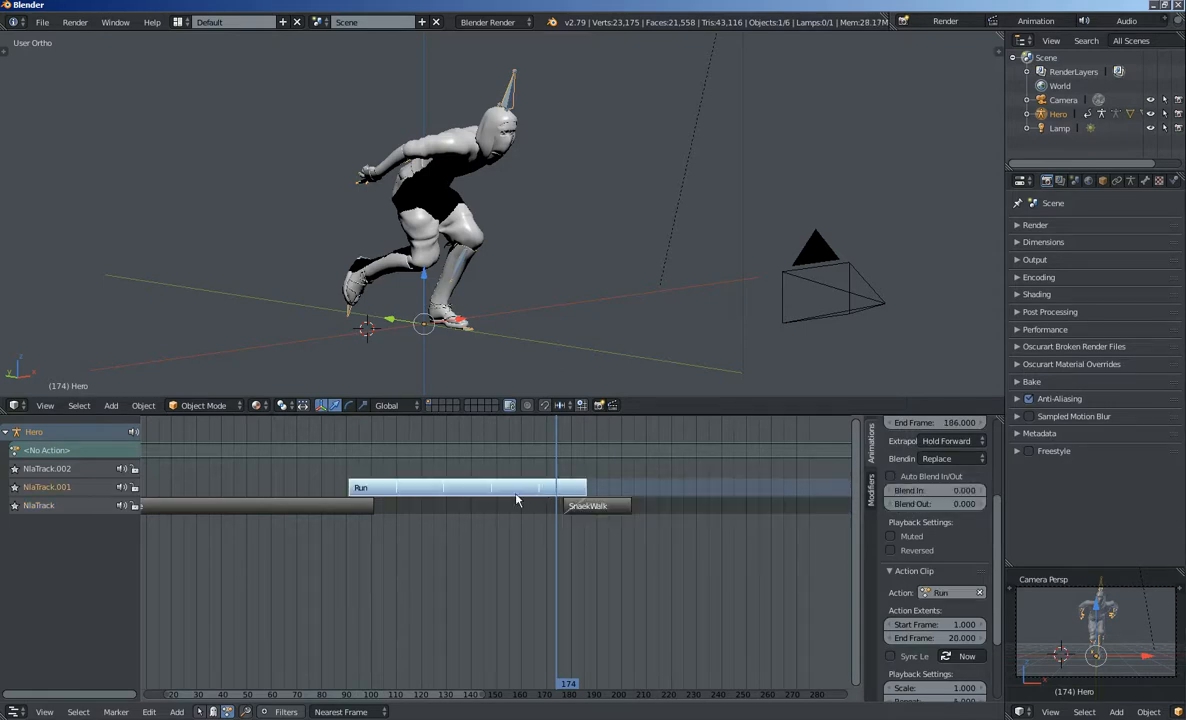
{"action": "mouse_move", "coordinate": [885, 478]}
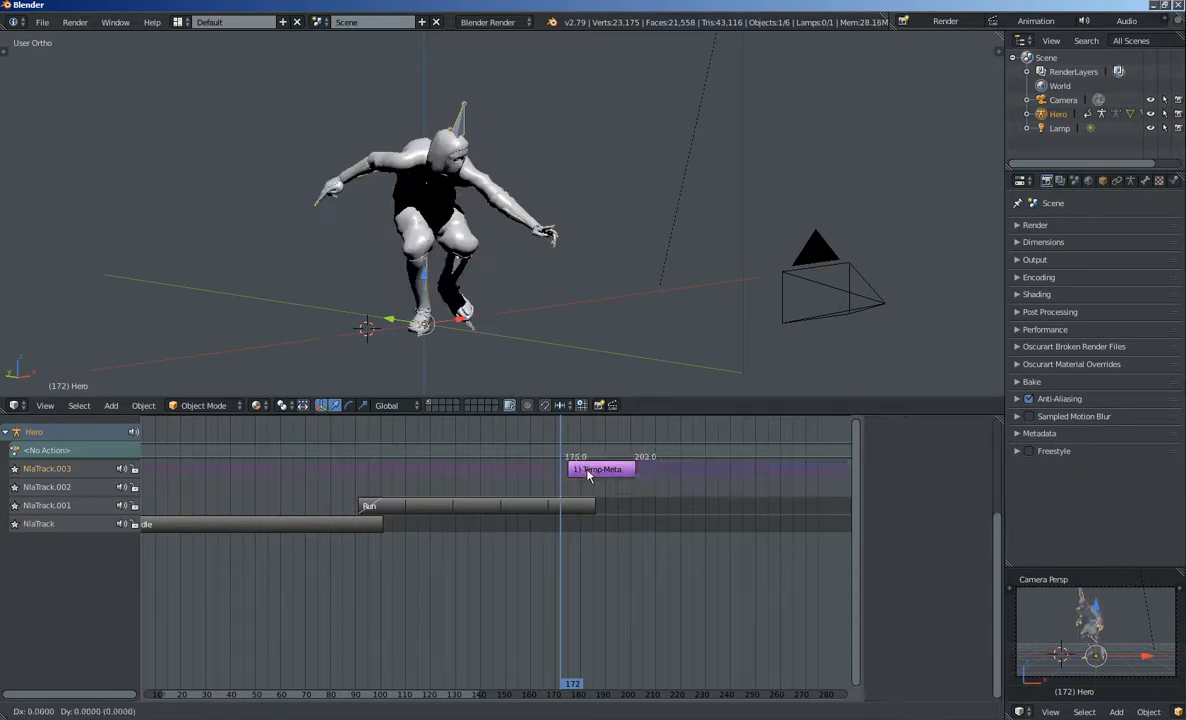
- Move the SneakWalk strip so it starts right at the end of Run
{"action": "left_click_drag", "start_coordinate": [600, 469], "coordinate": [605, 469]}
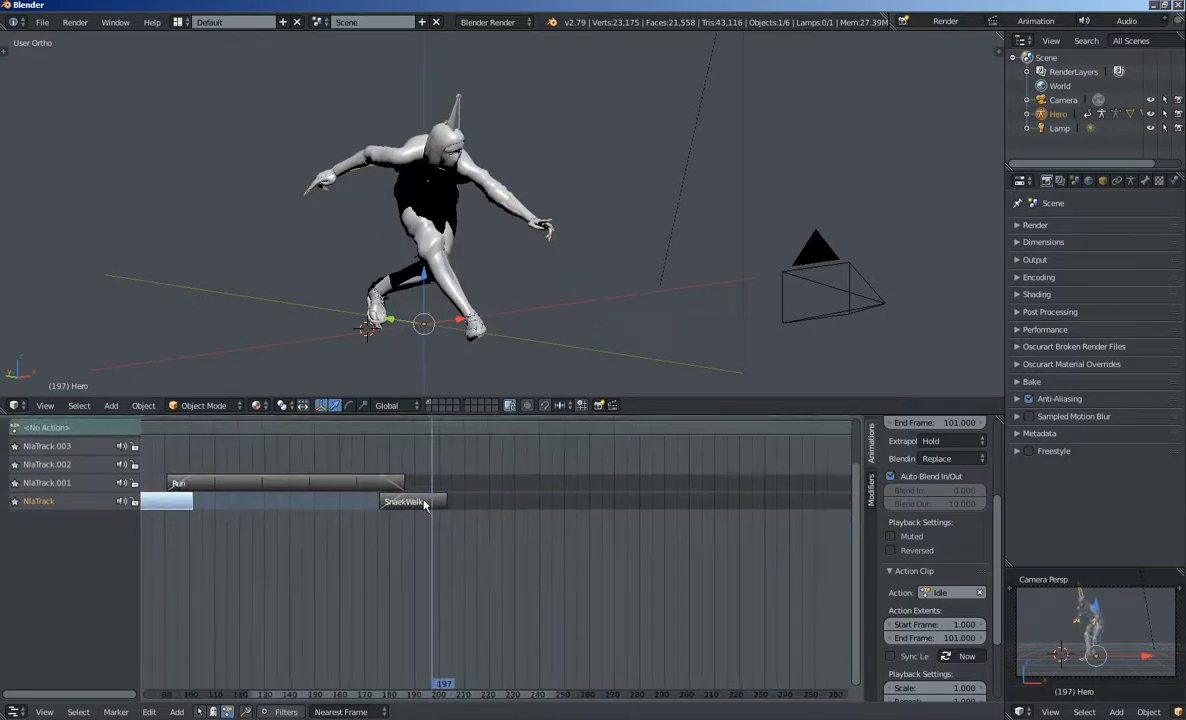
- Set the SneakWalk strip's Repeat to 3
{"action": "left_click", "coordinate": [403, 501]}
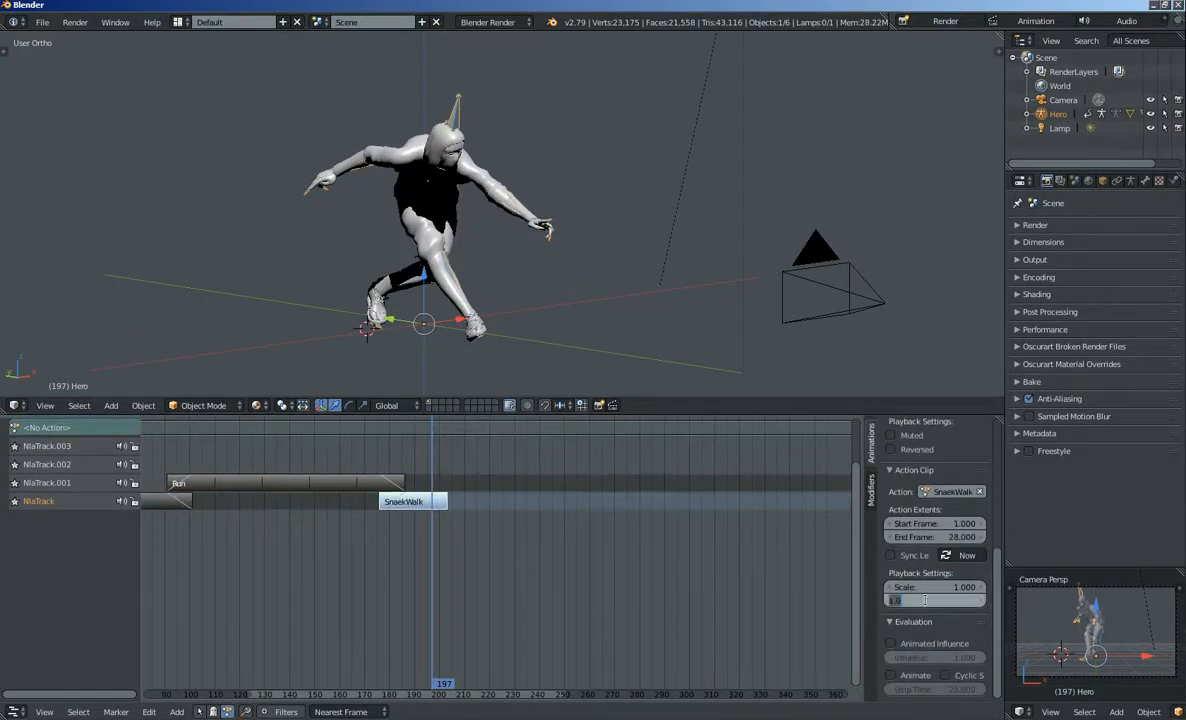
{"action": "type", "text": "3.000"}
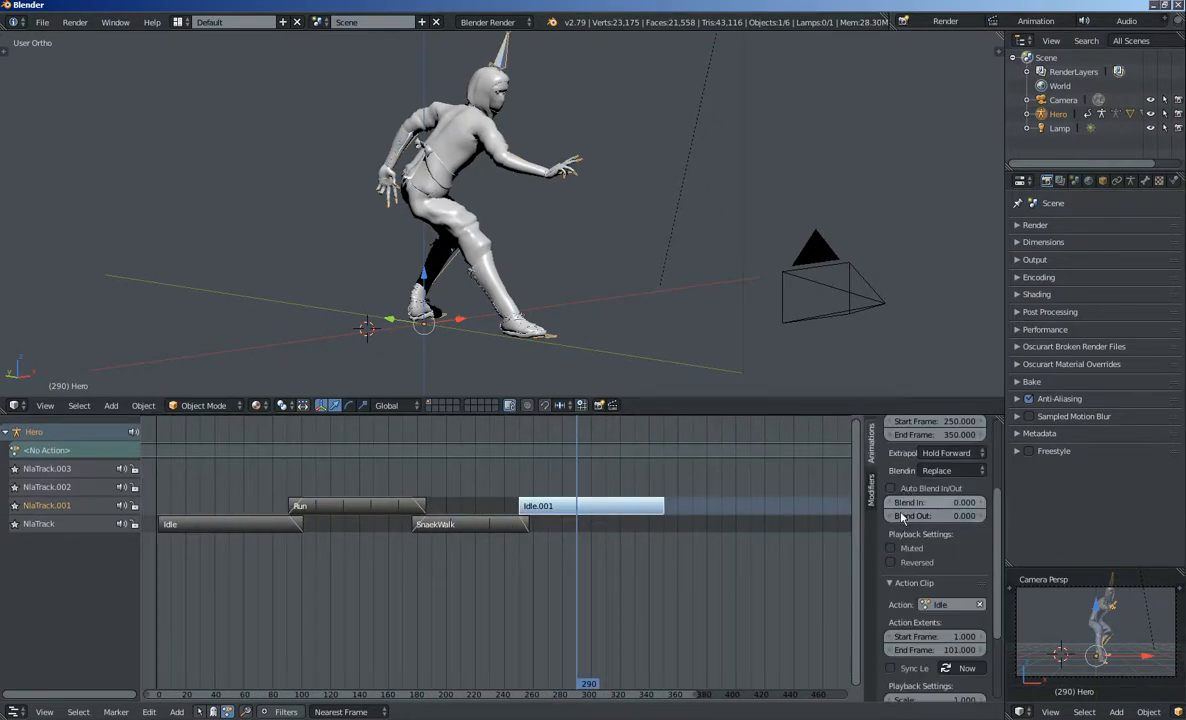
- Enable Auto Blend In/Out on the Idle.001 strip
{"action": "left_click", "coordinate": [590, 505]}
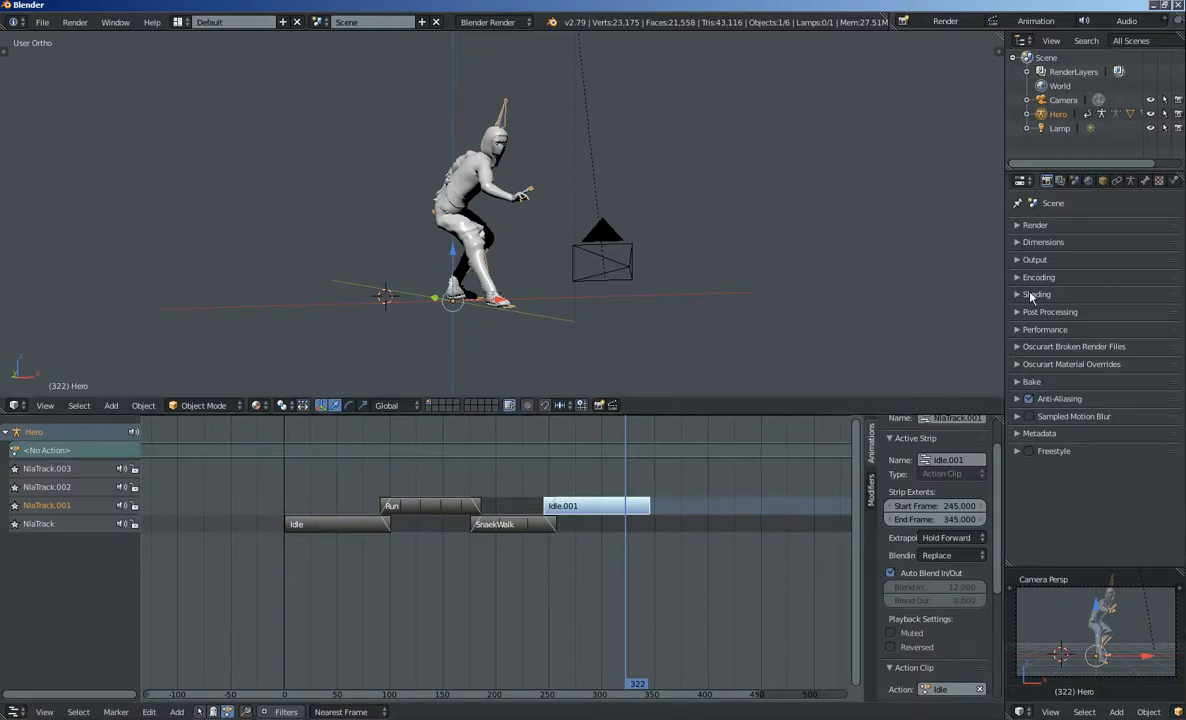
{"action": "mouse_move", "coordinate": [754, 496]}
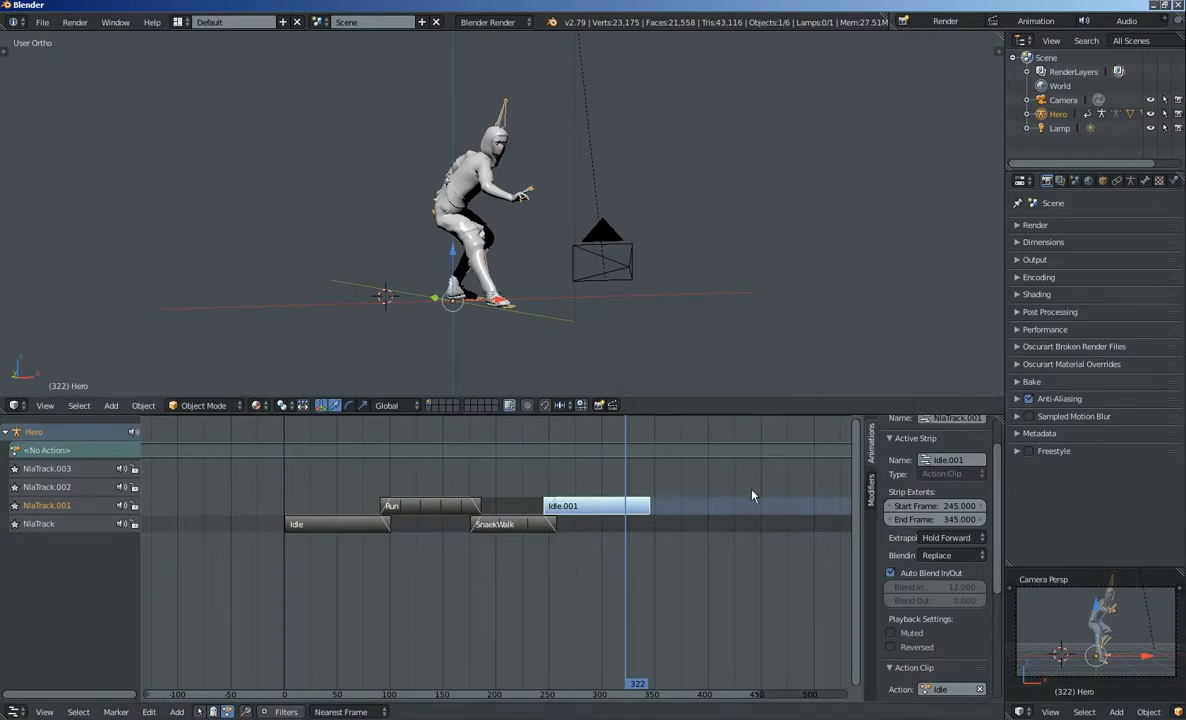